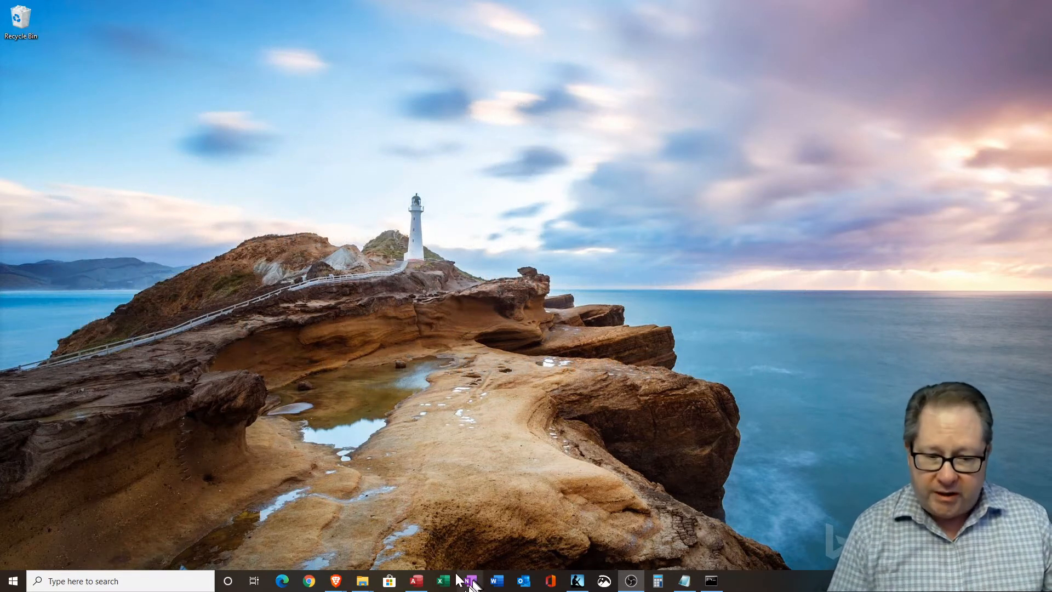
Bring up the Access Event Model database from the taskbar.
click(469, 581)
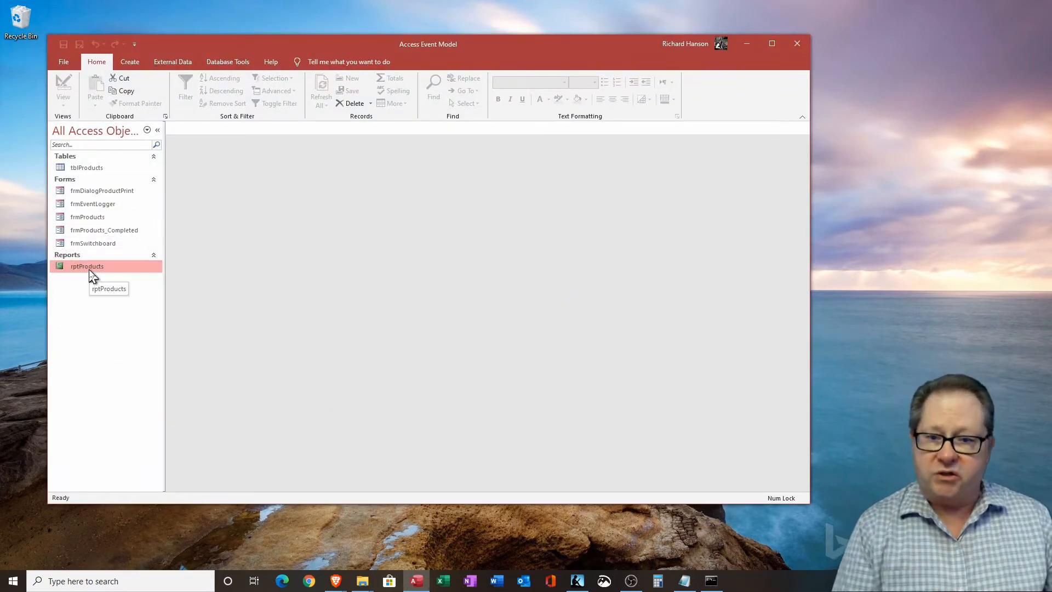
Open rptProducts in Design View to see its On No Data report event.
right_click(86, 266)
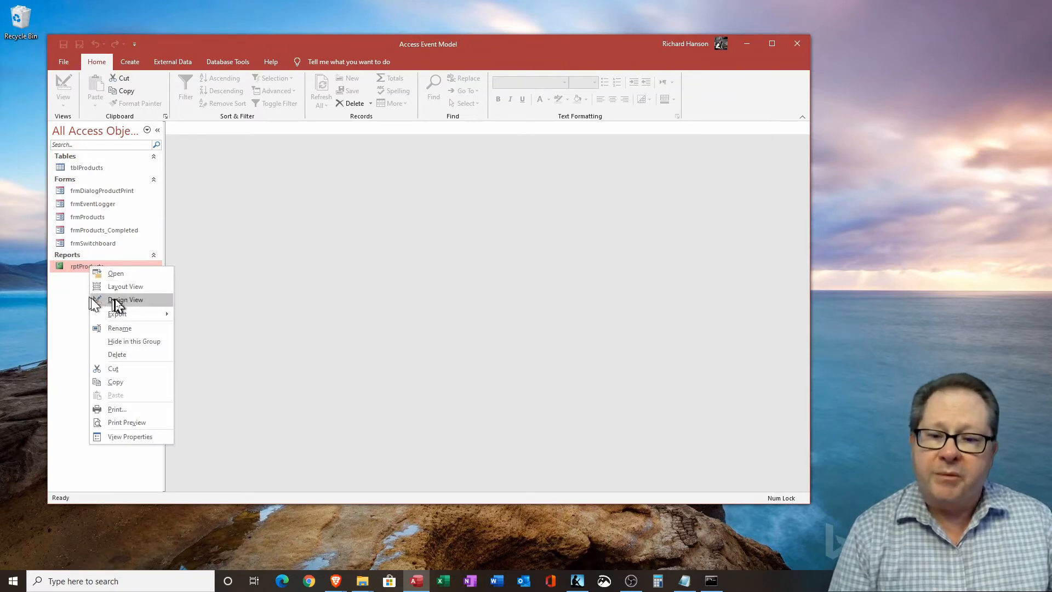
click(125, 299)
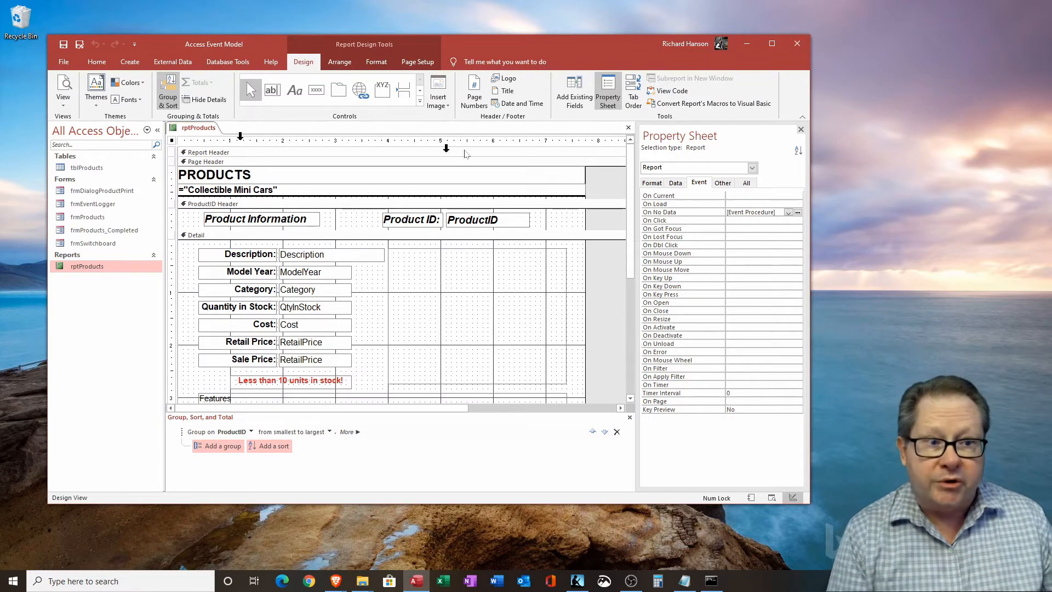
mouse_move(644, 176)
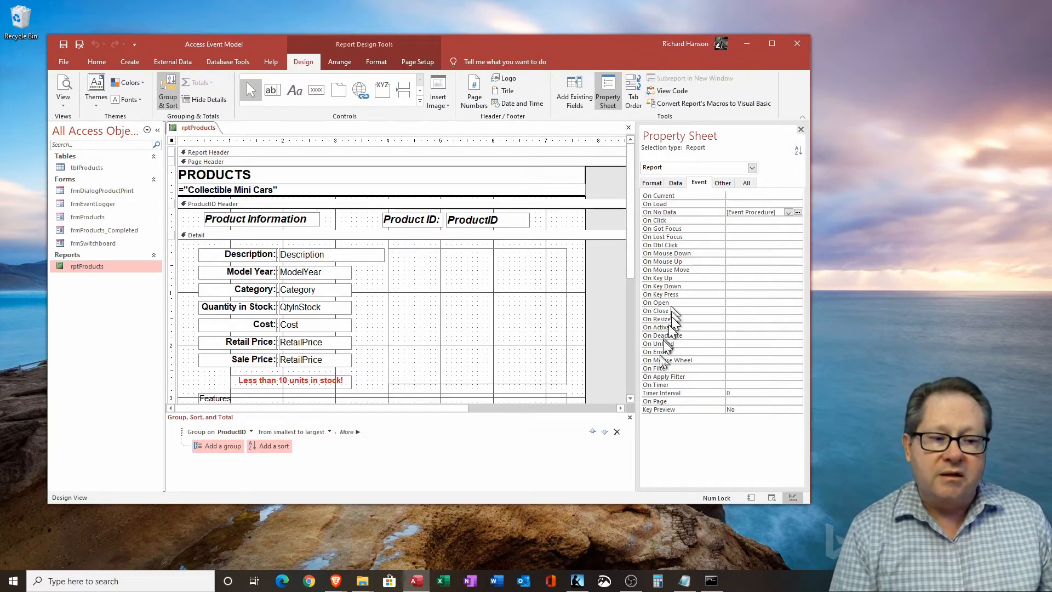
mouse_move(672, 423)
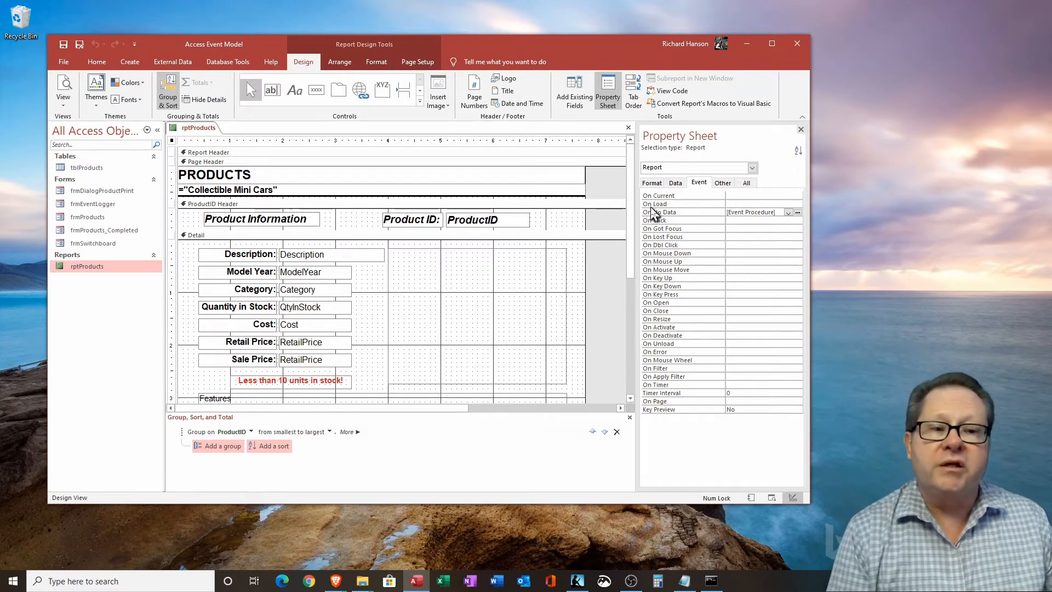
mouse_move(681, 217)
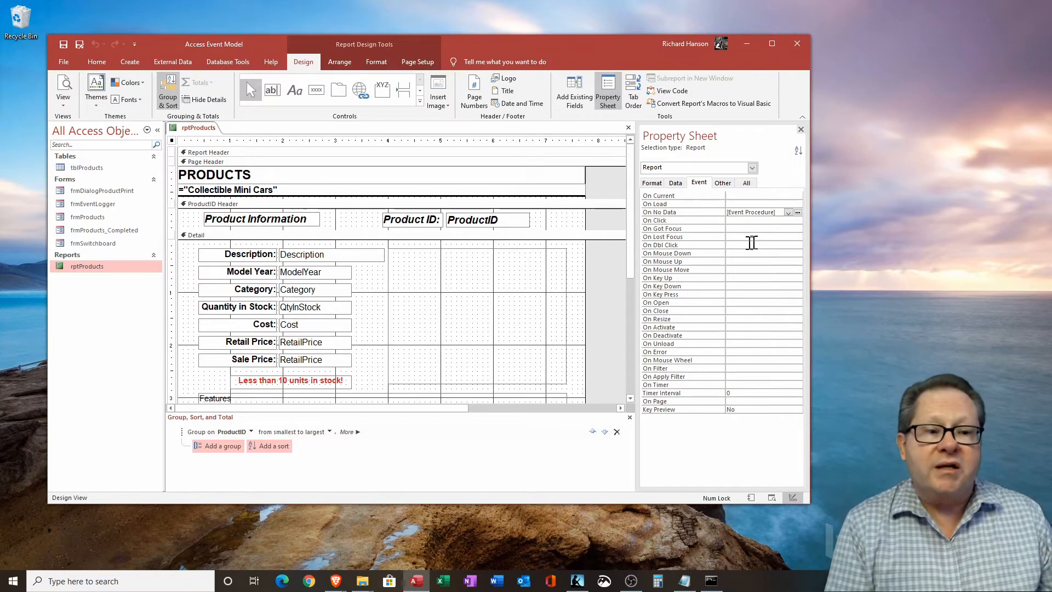
mouse_move(681, 216)
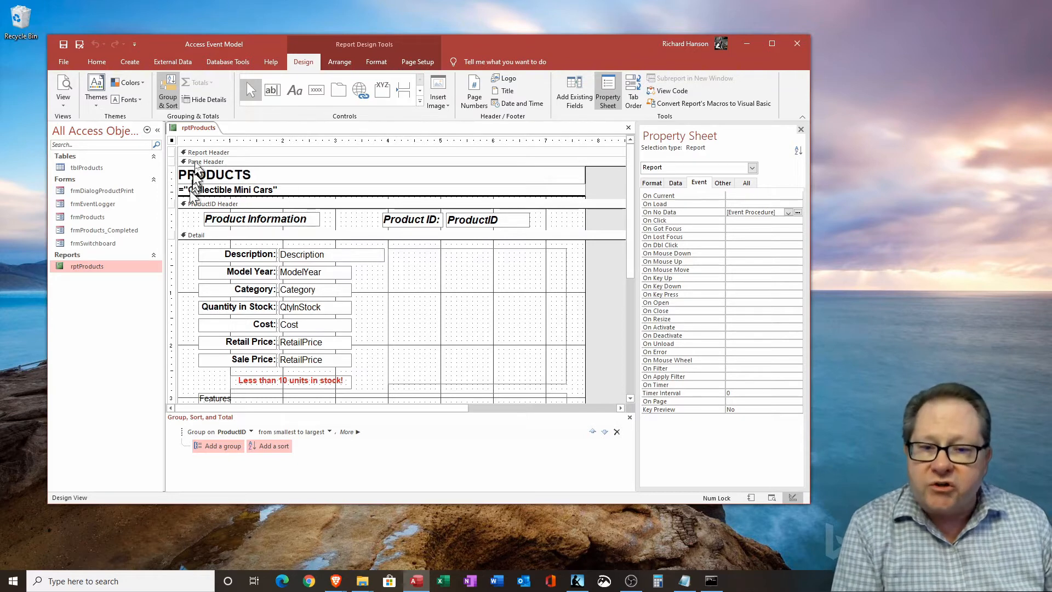
mouse_move(599, 335)
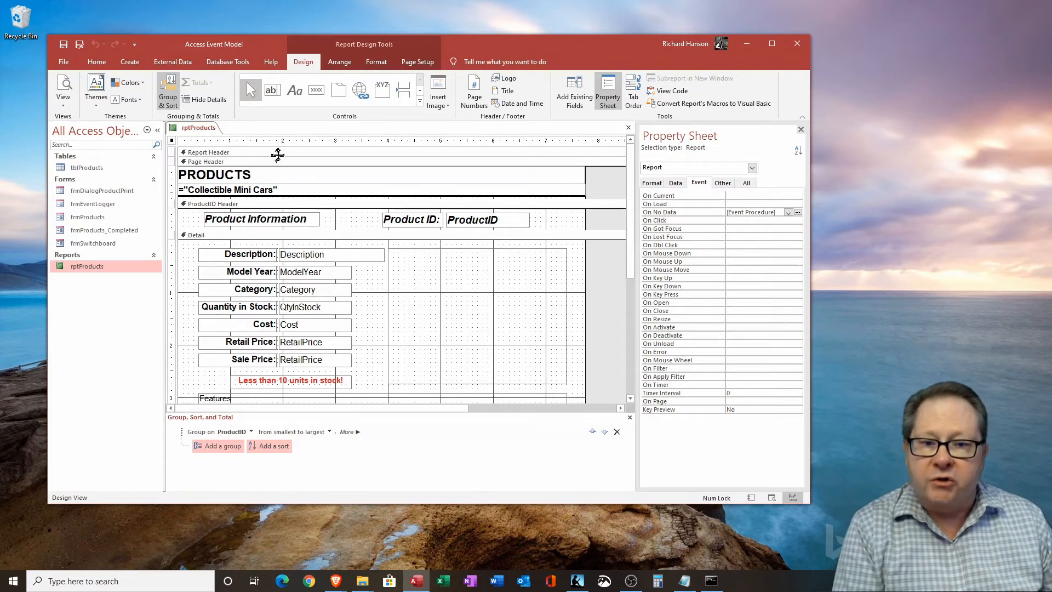
Select the Report Header then the Detail section to see its On Format event.
click(208, 152)
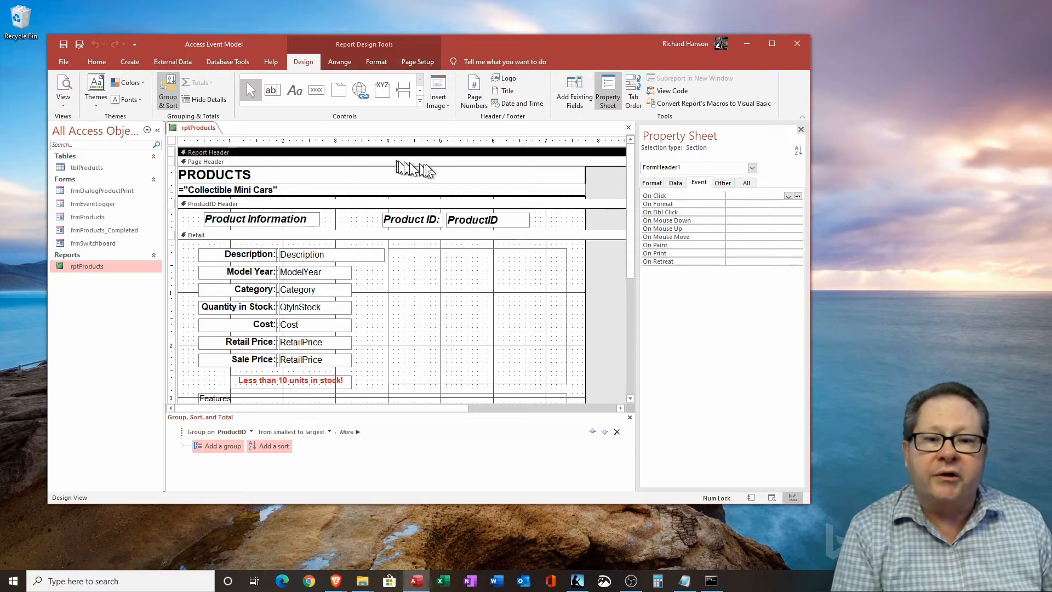
click(235, 163)
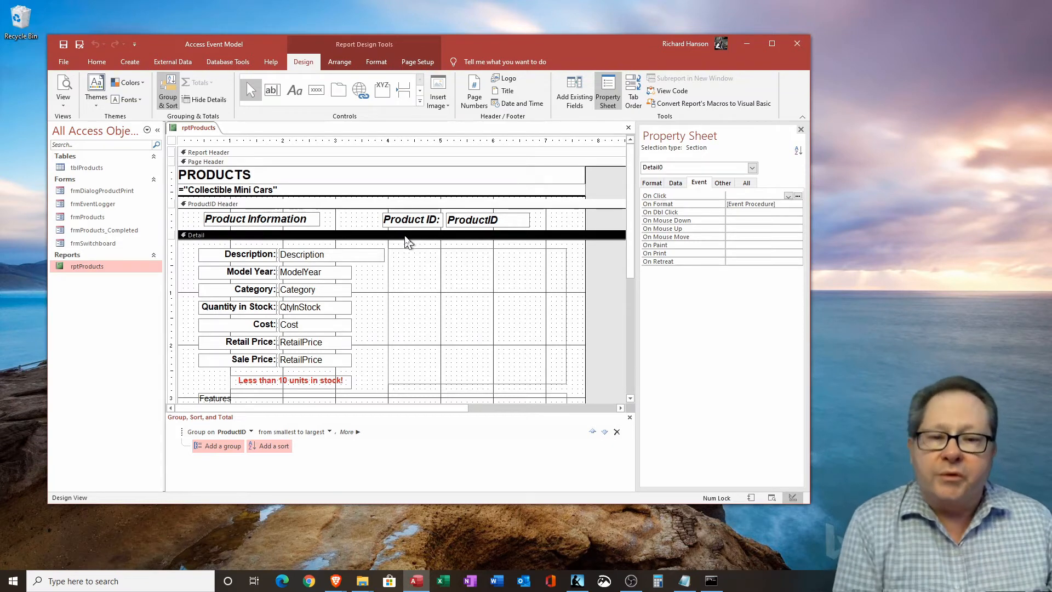
mouse_move(590, 246)
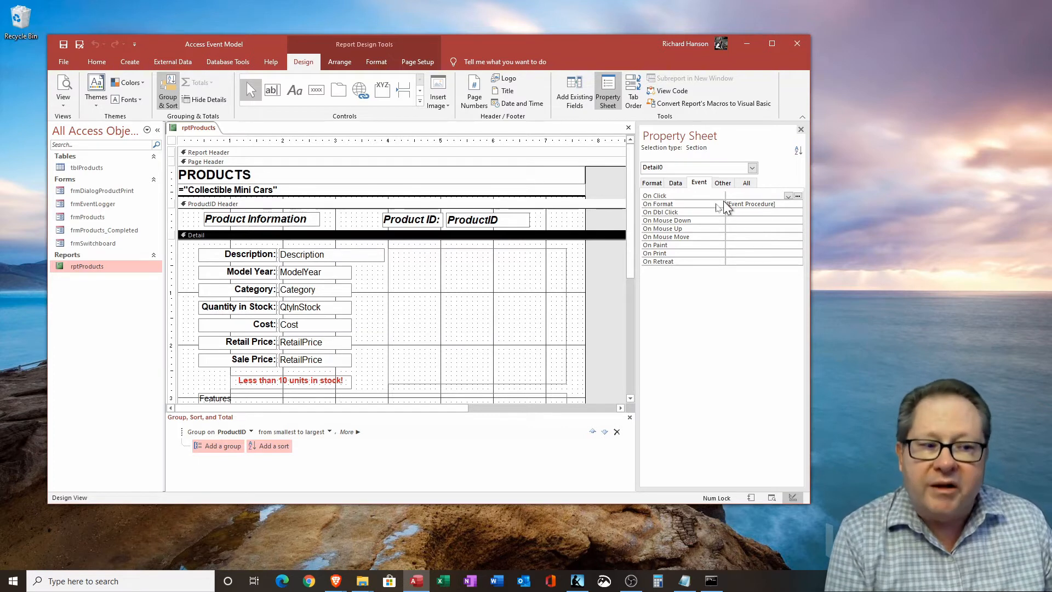
mouse_move(713, 221)
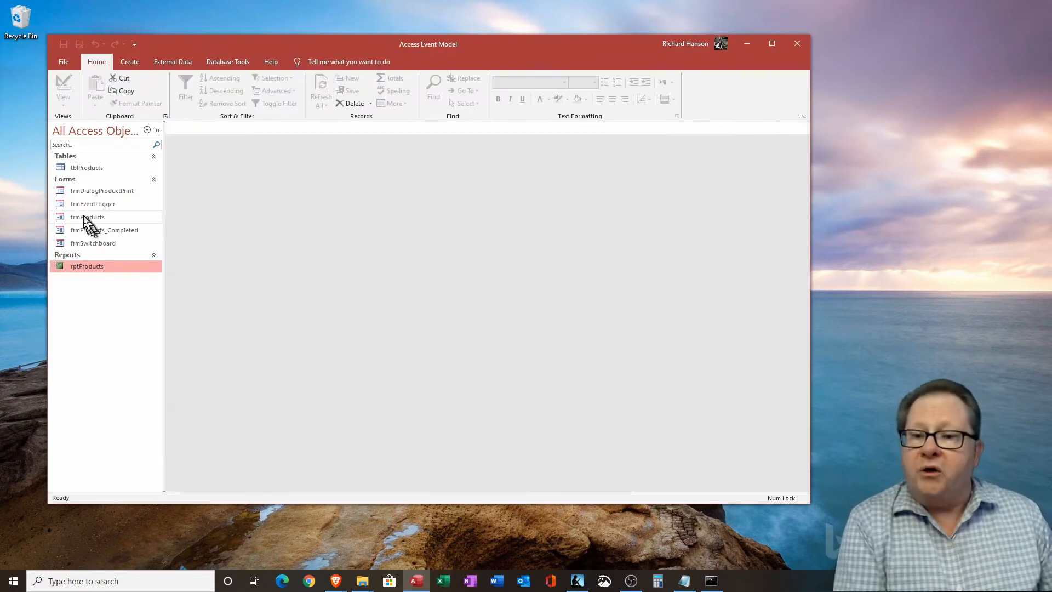
Open frmProducts in Design View and scroll its events to Before Del Confirm and On Close.
right_click(87, 216)
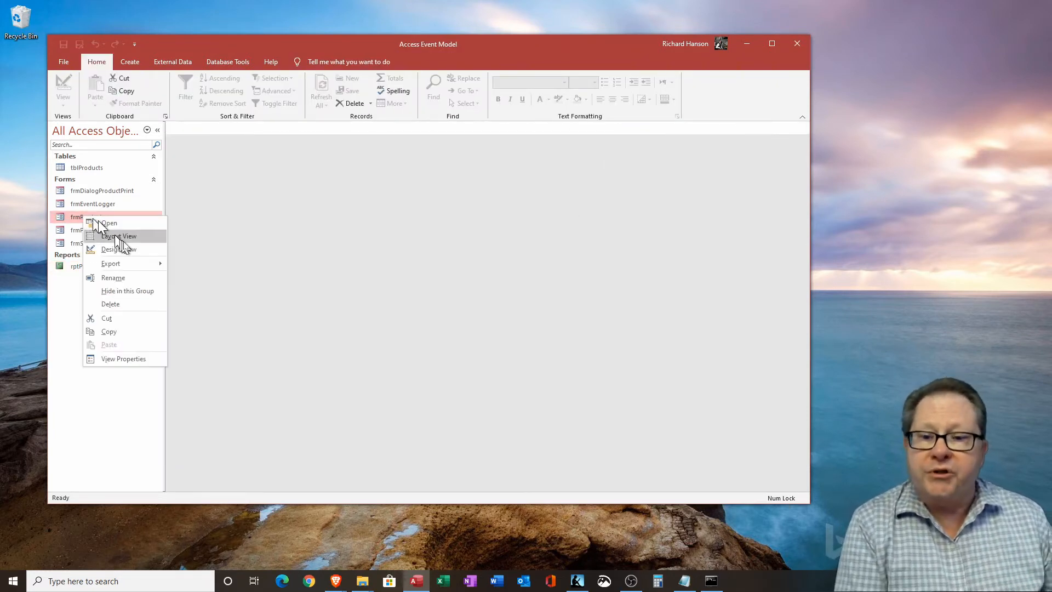
click(119, 249)
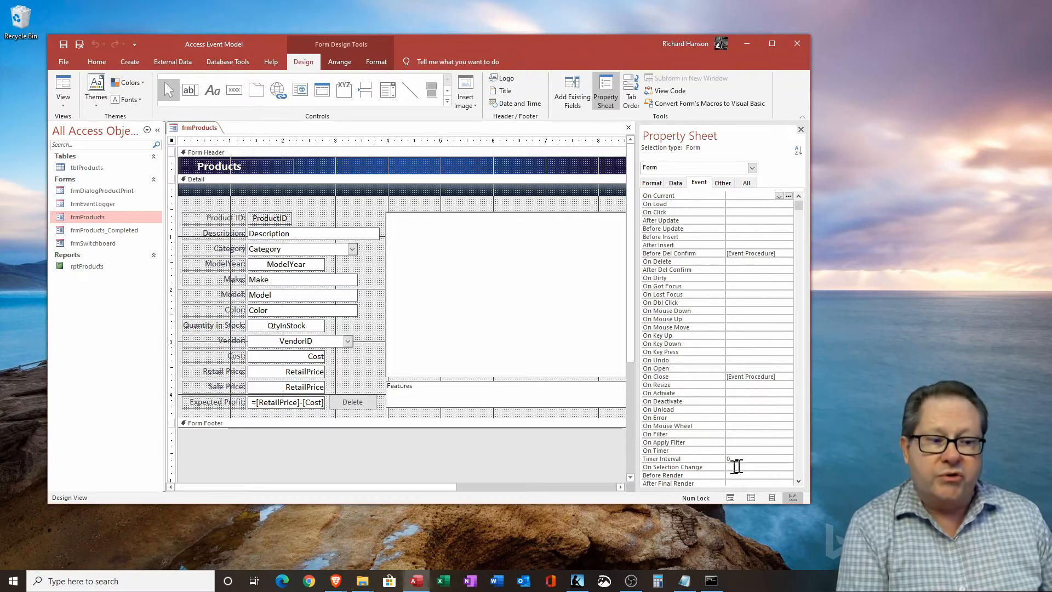
click(799, 483)
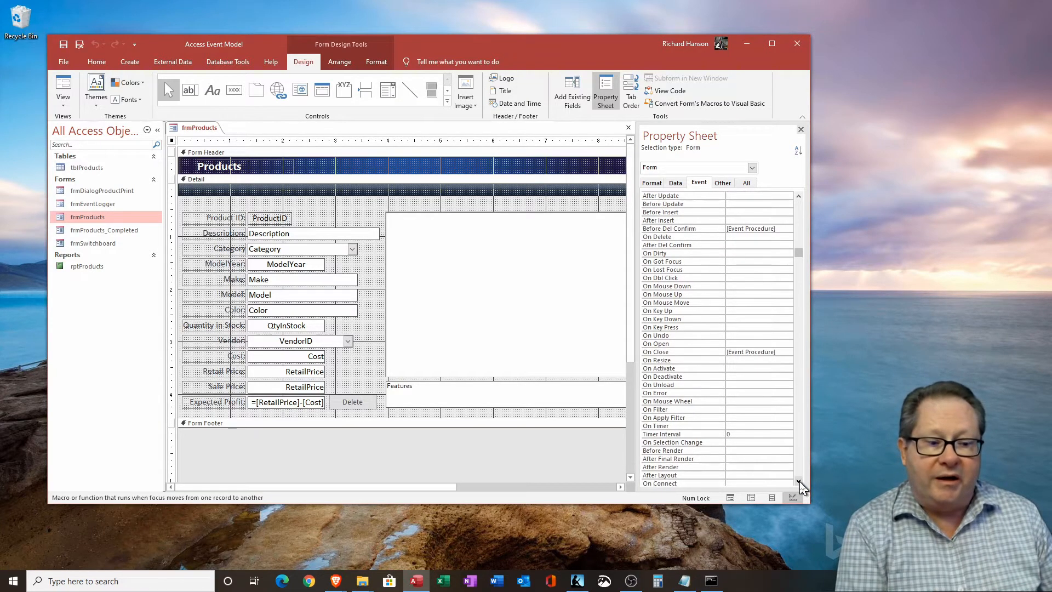
scroll(down, 3)
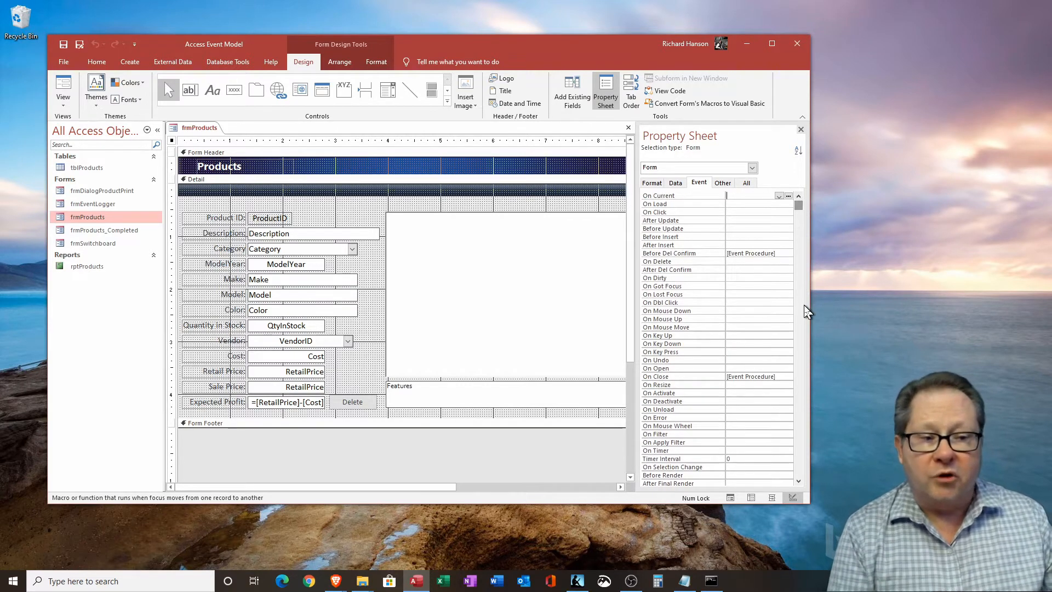
mouse_move(665, 156)
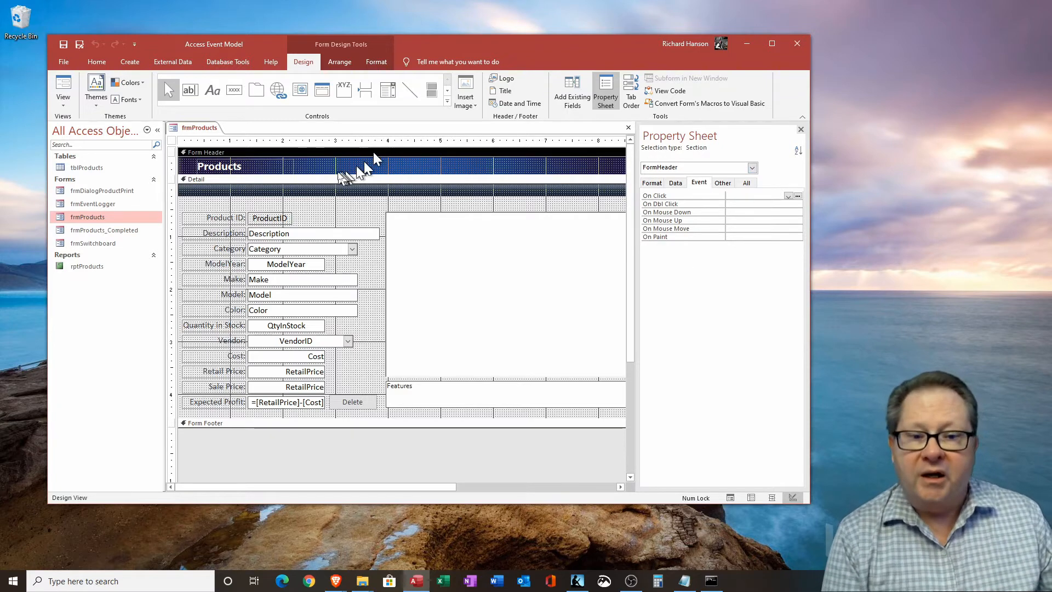
click(402, 195)
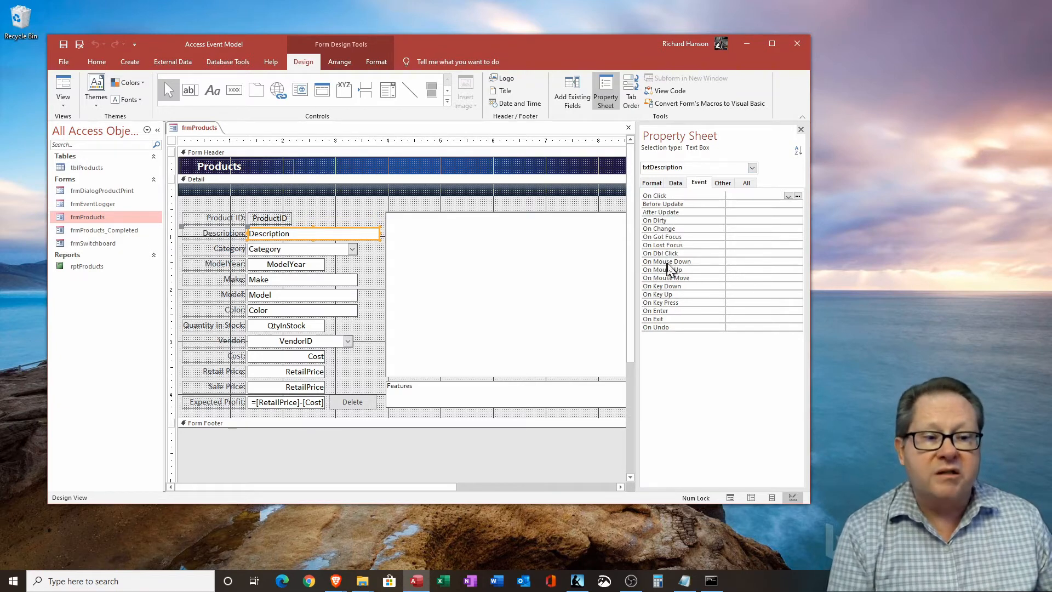
mouse_move(669, 240)
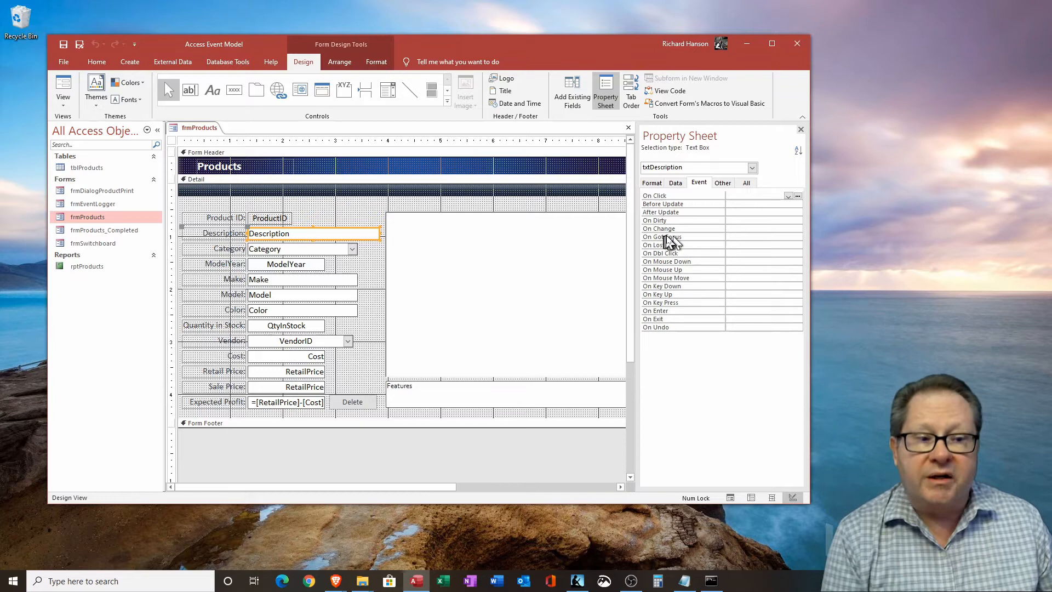
mouse_move(661, 224)
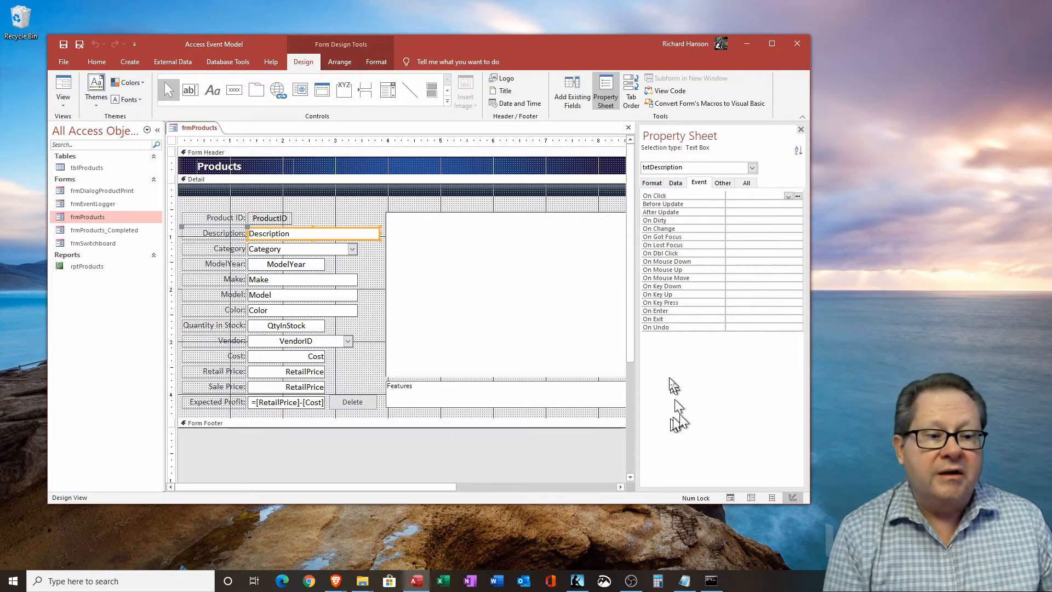
mouse_move(681, 336)
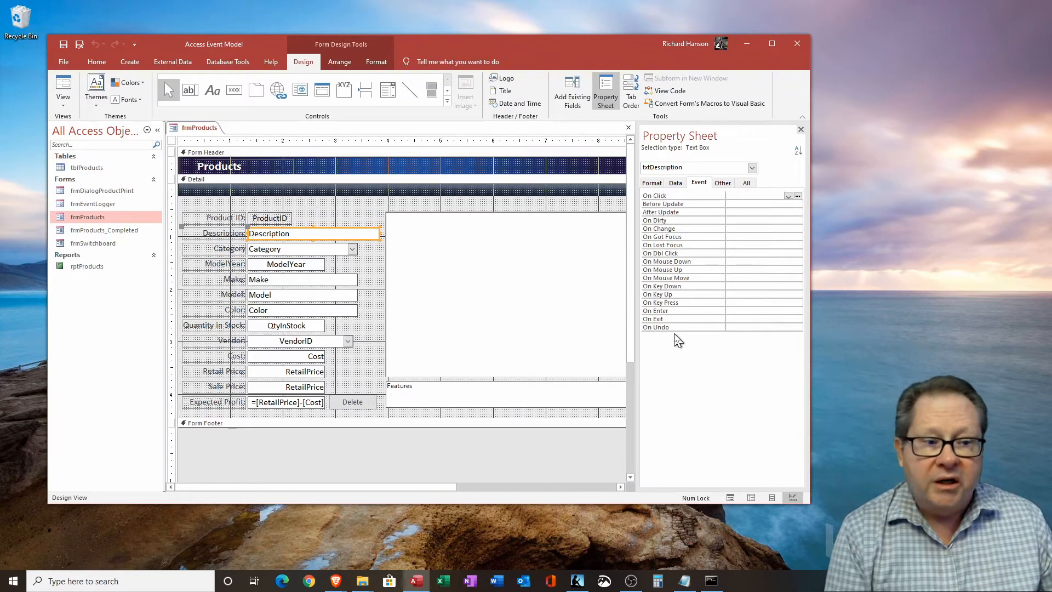
mouse_move(673, 352)
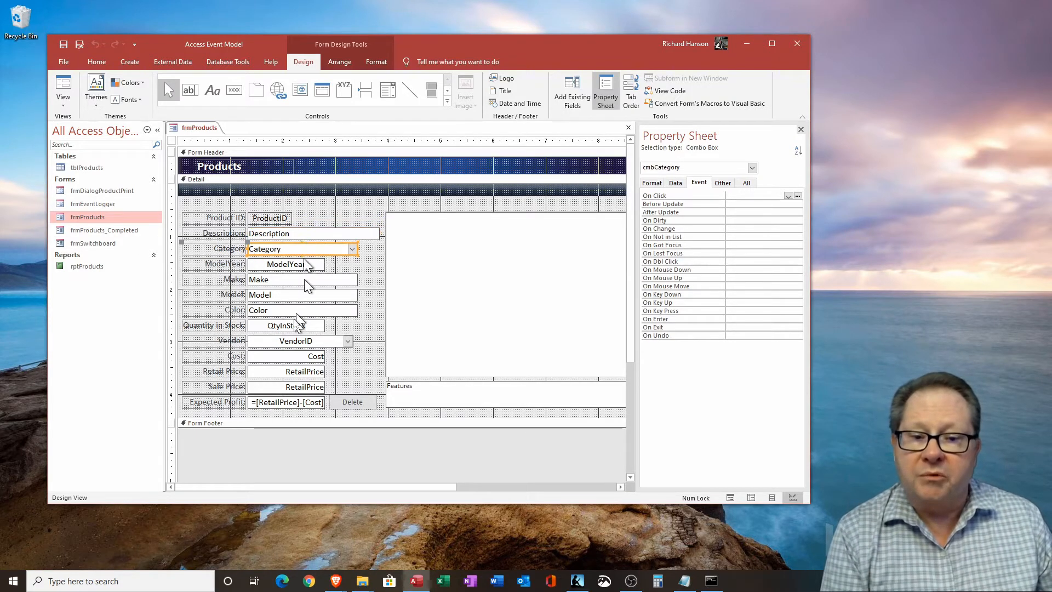
mouse_move(658, 201)
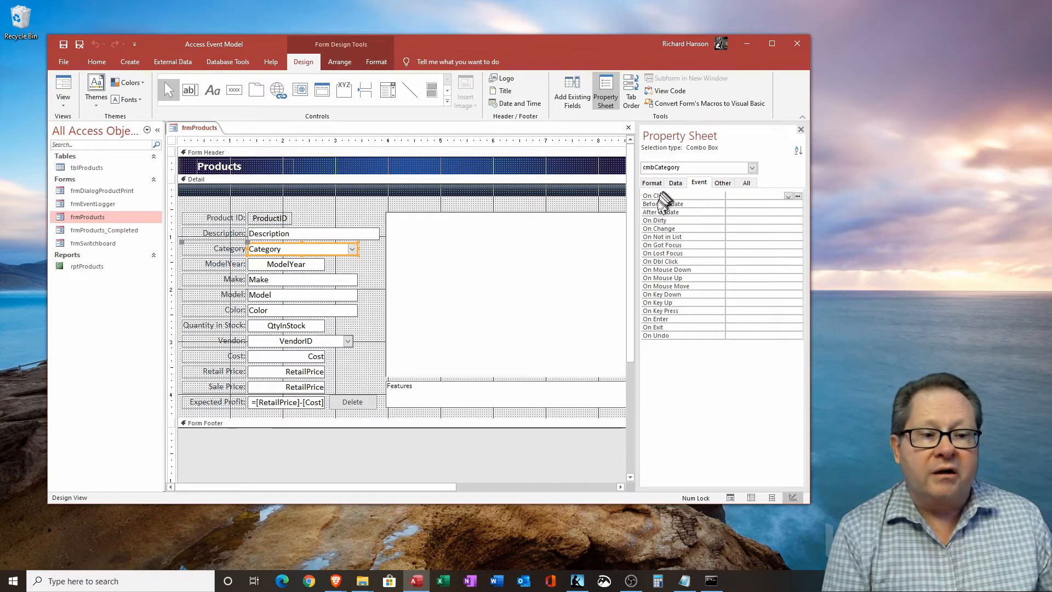
mouse_move(699, 241)
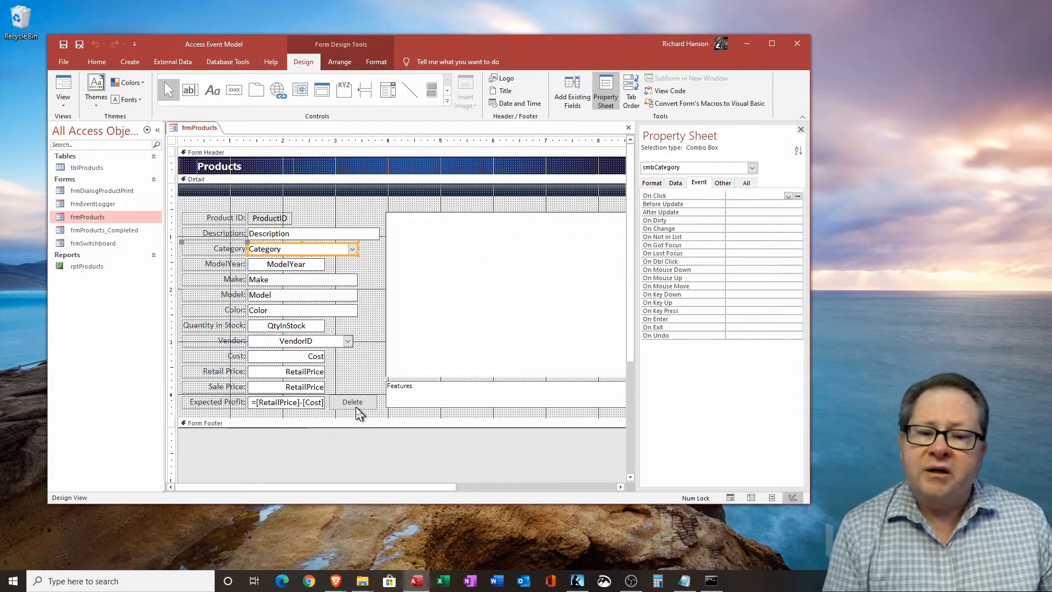
click(352, 401)
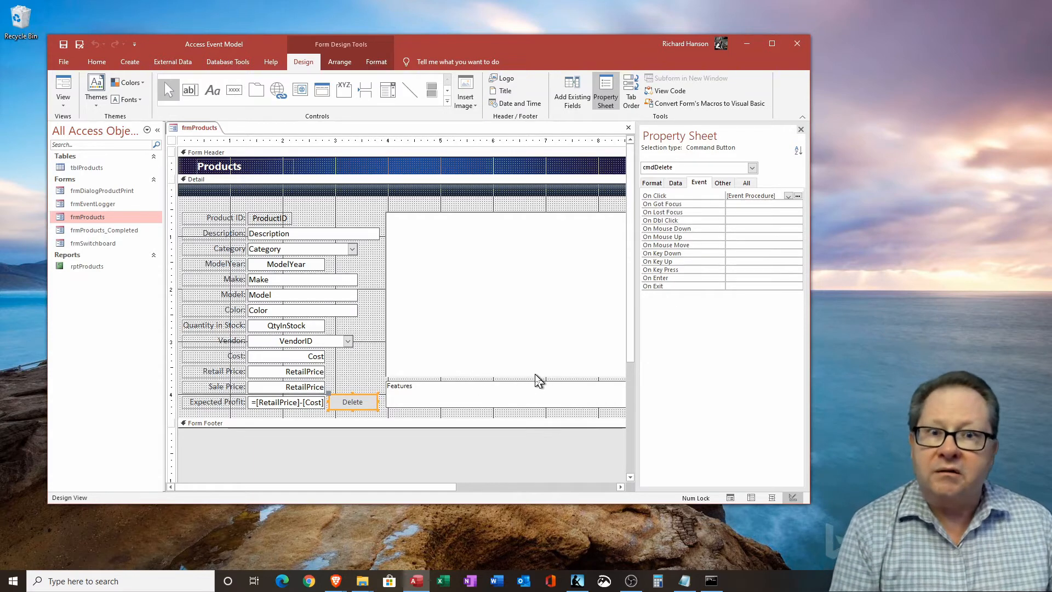
mouse_move(731, 376)
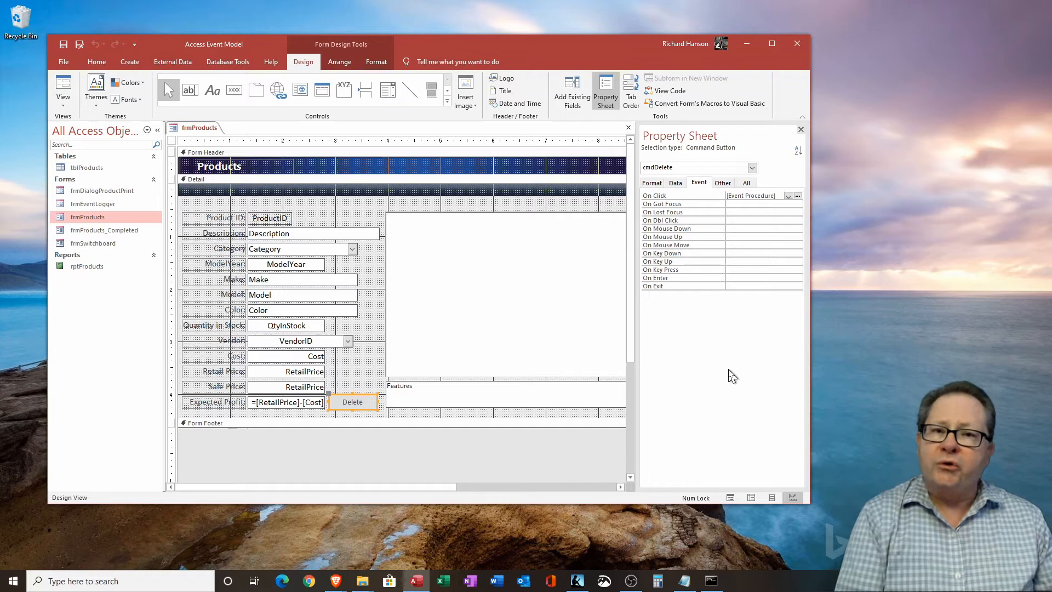
mouse_move(718, 356)
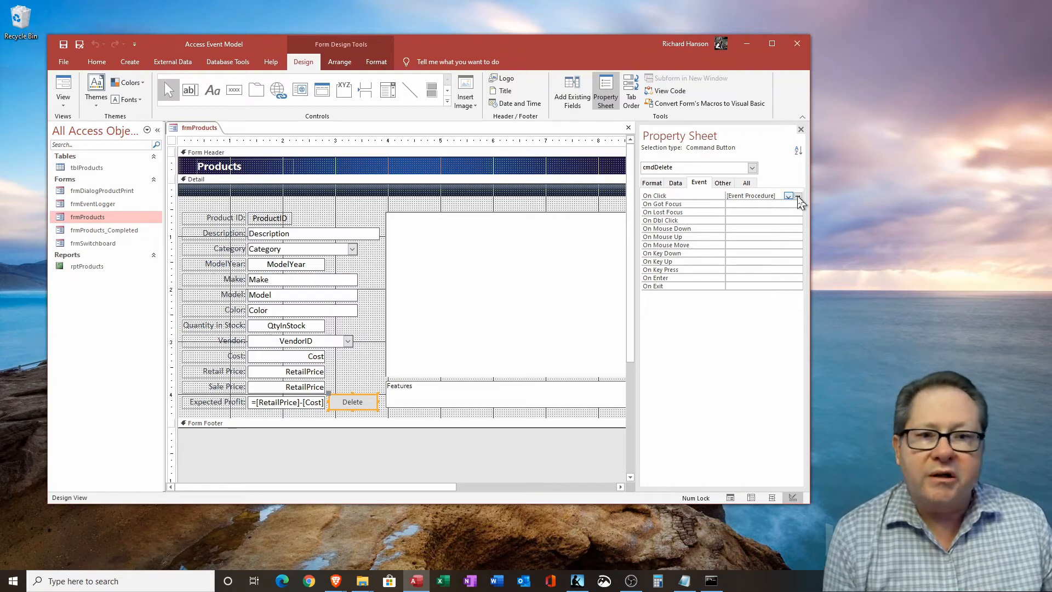
click(798, 195)
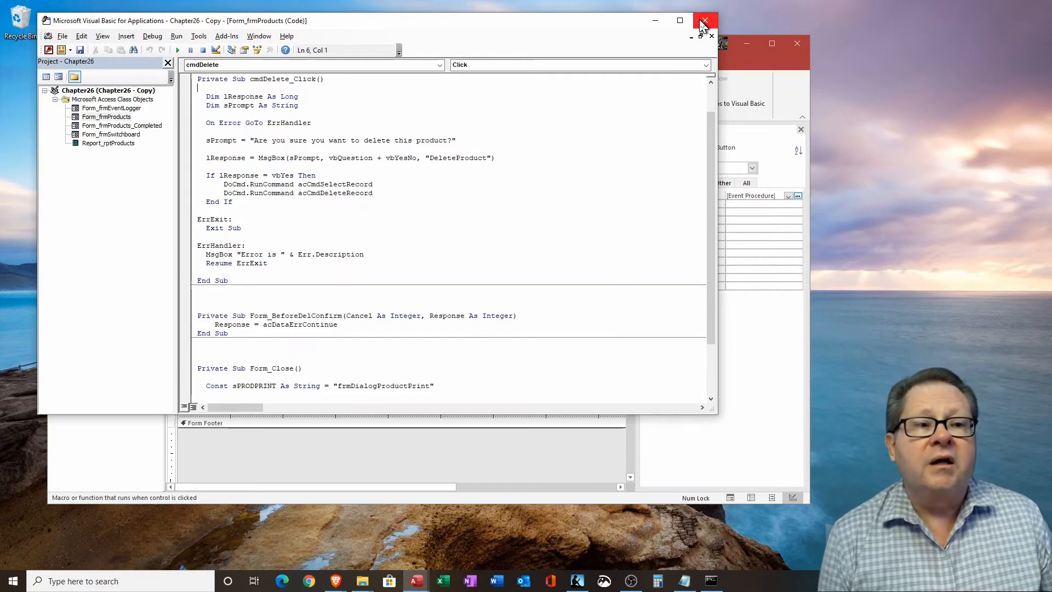
click(705, 20)
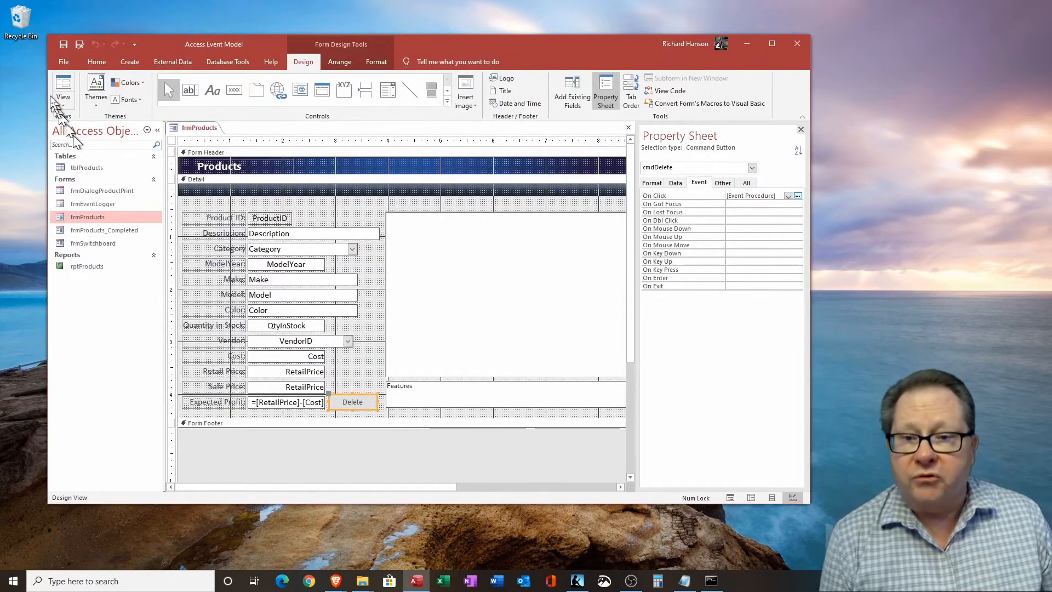
Run the Products form and request deletion of the Buick Skylark record.
click(63, 88)
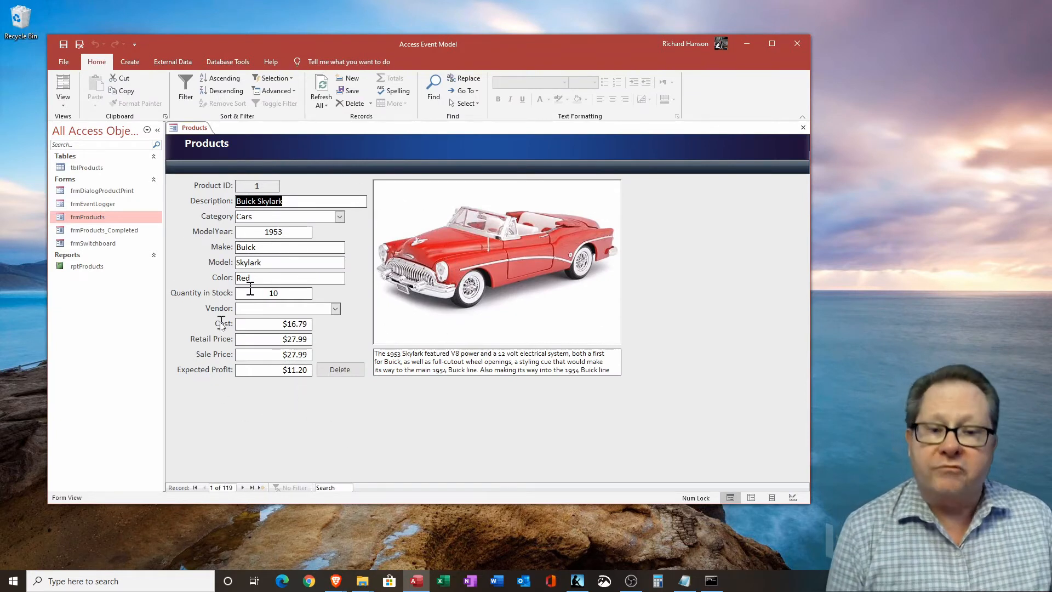
mouse_move(298, 394)
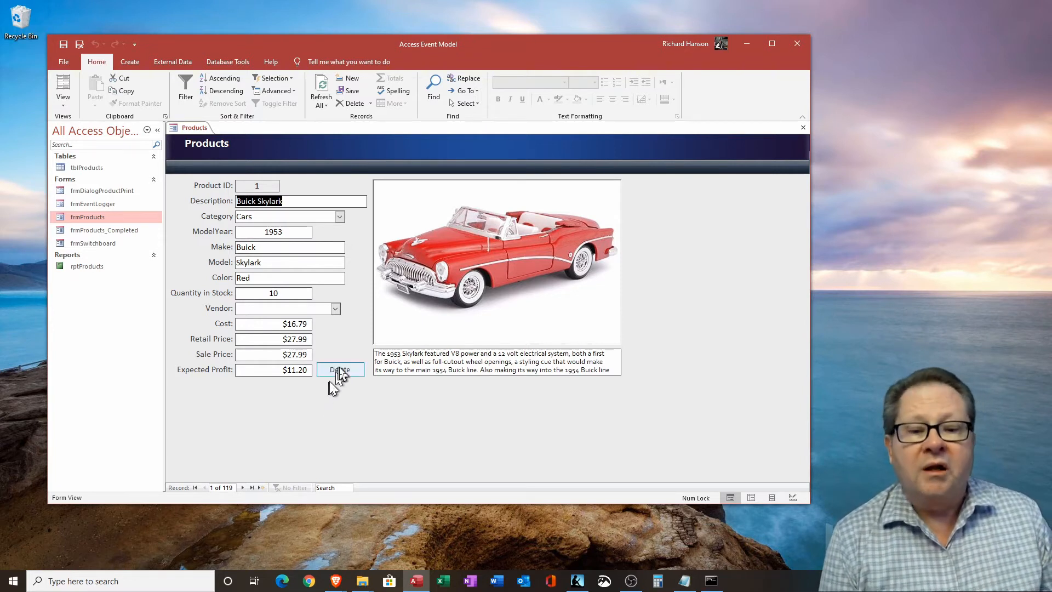
click(340, 369)
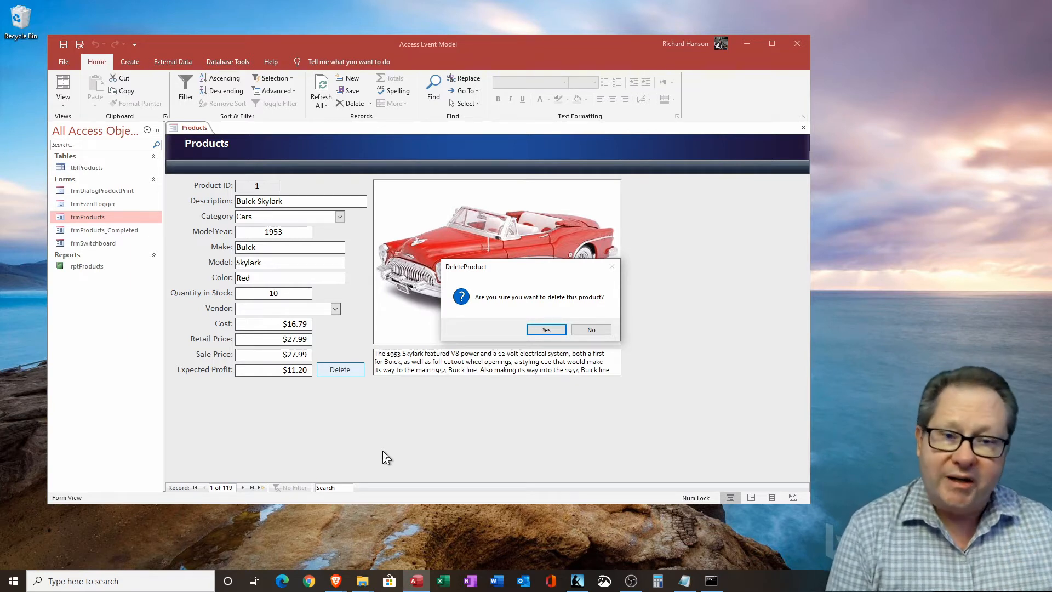
mouse_move(414, 451)
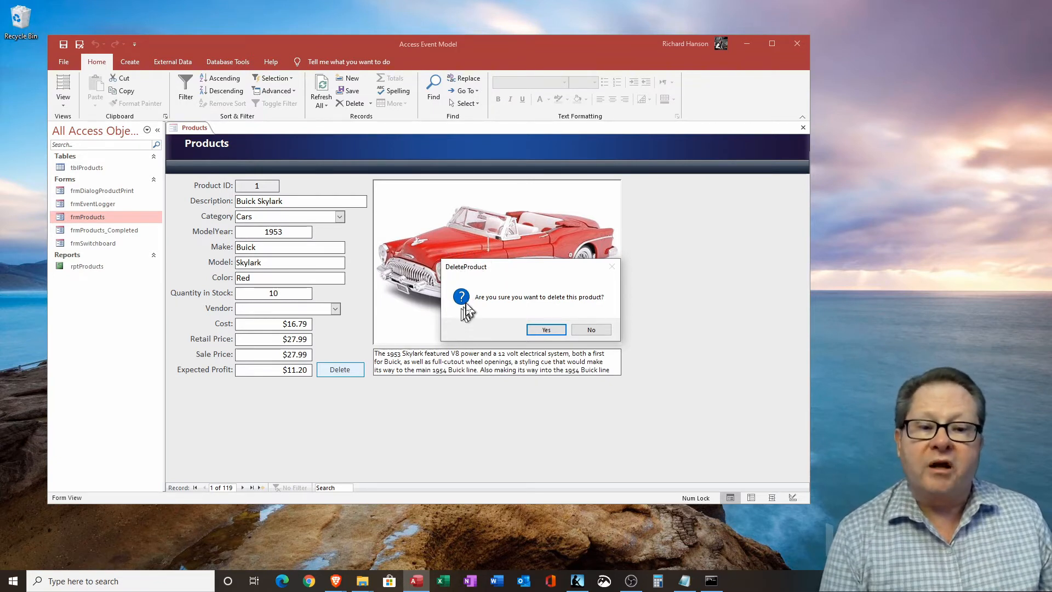
mouse_move(449, 295)
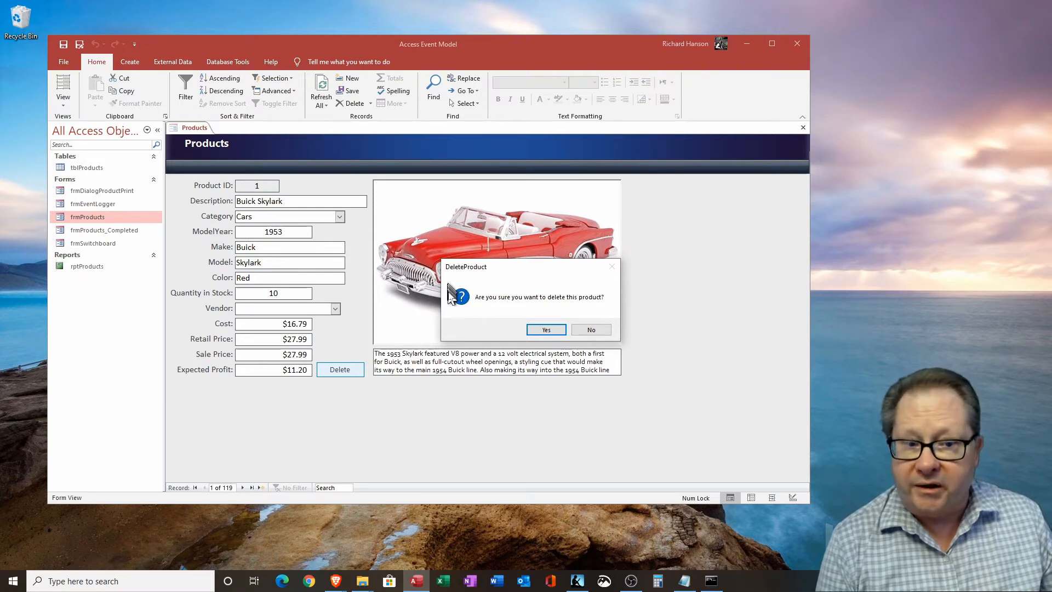
mouse_move(612, 306)
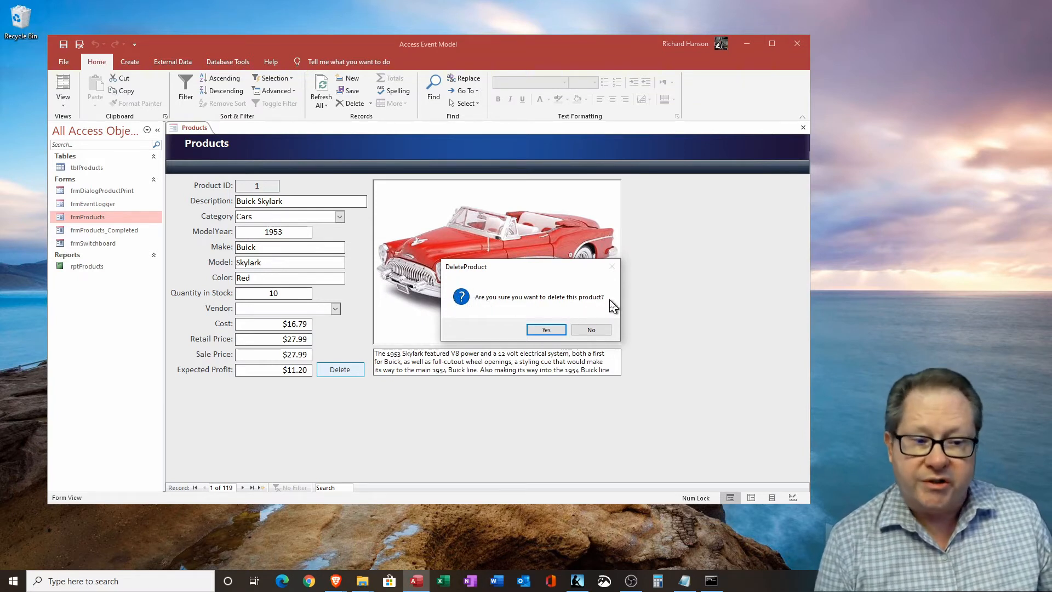
mouse_move(516, 326)
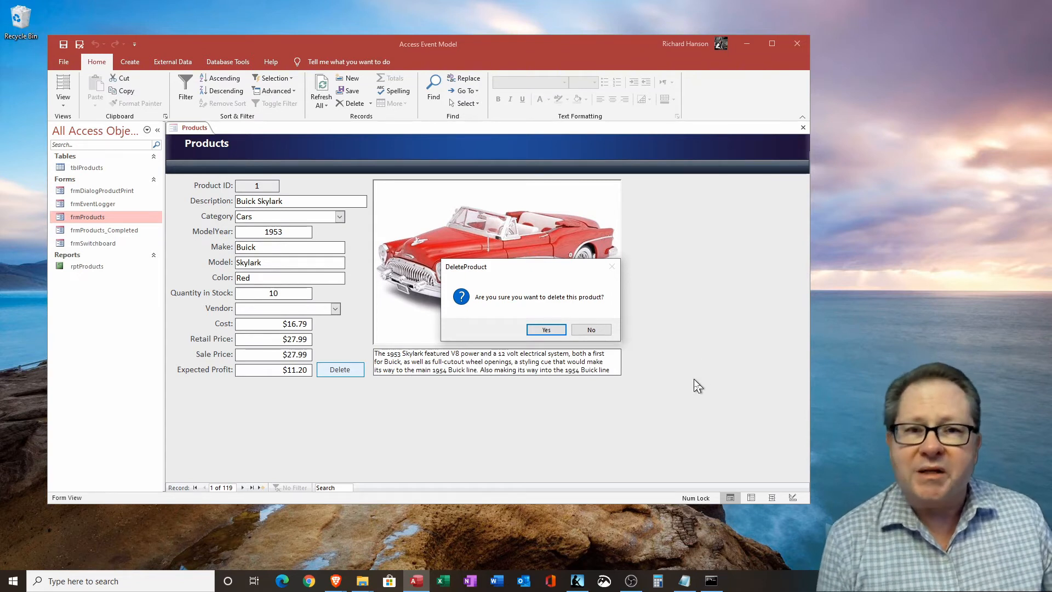
mouse_move(620, 342)
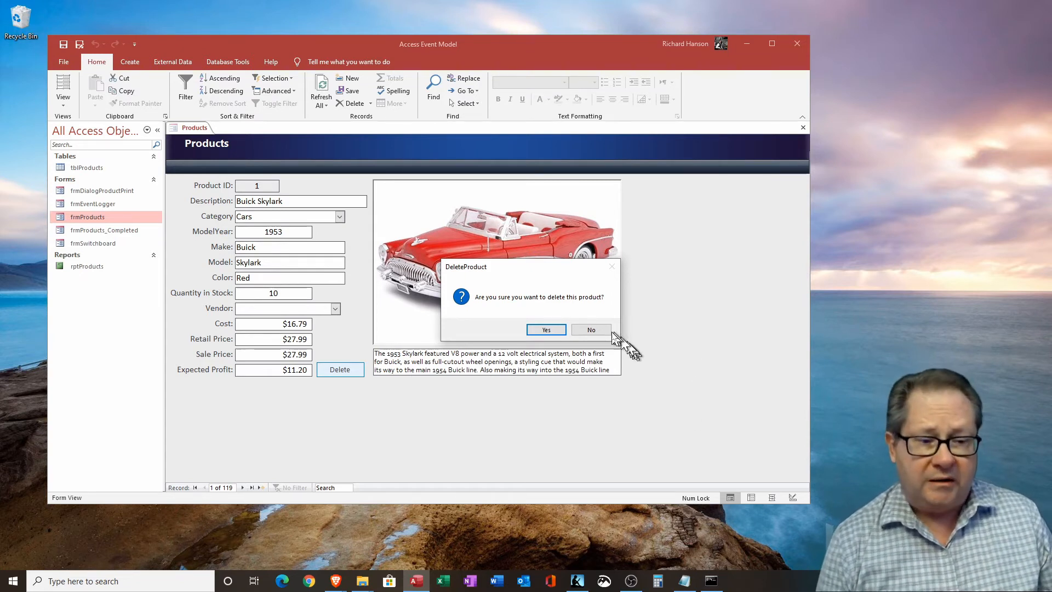
Answer No to the deletion and return the Products form to Design View.
click(591, 330)
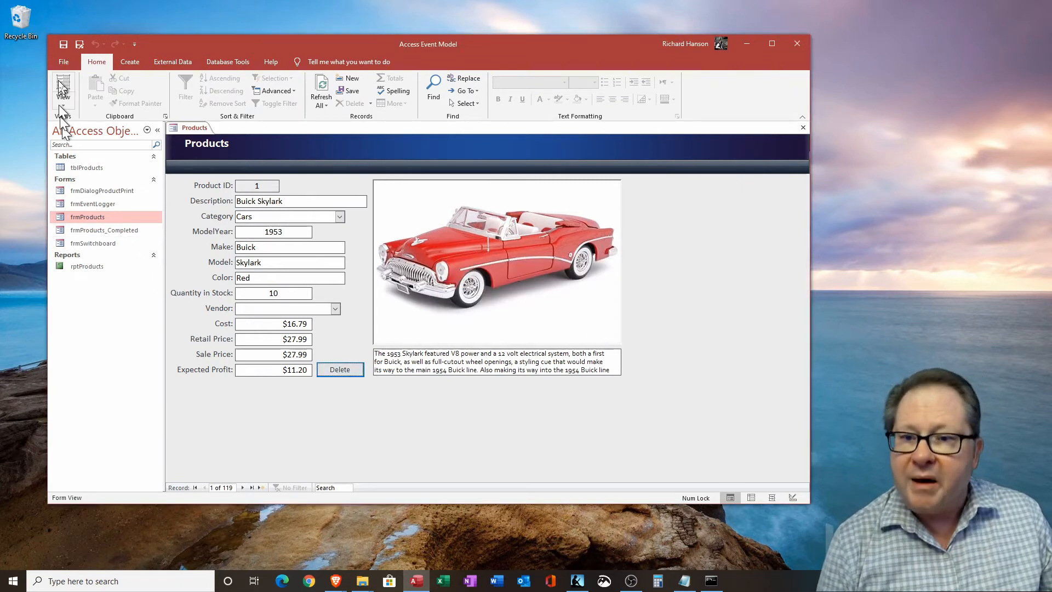
click(63, 88)
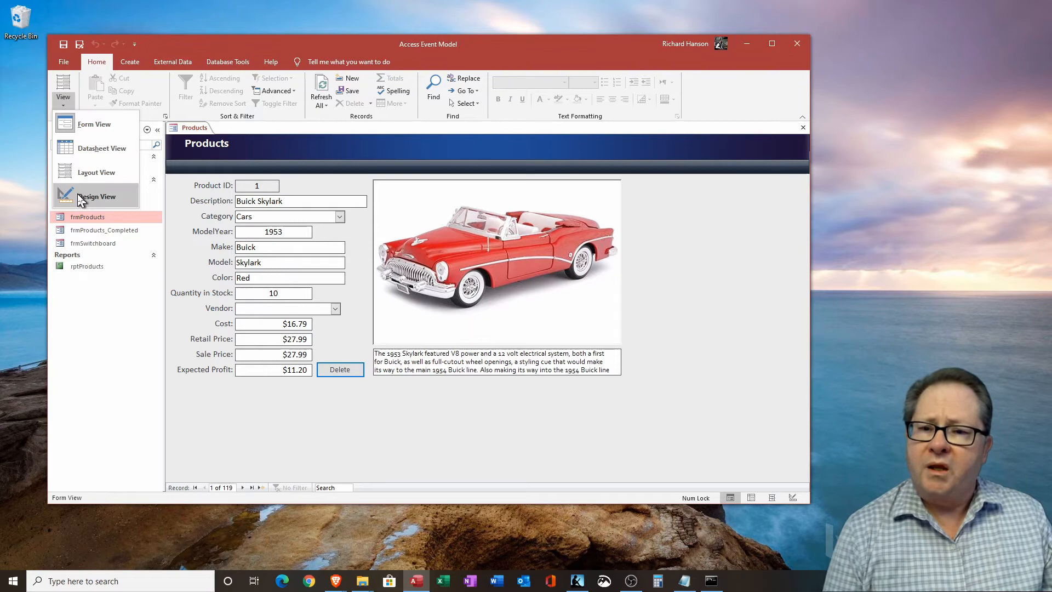
click(98, 196)
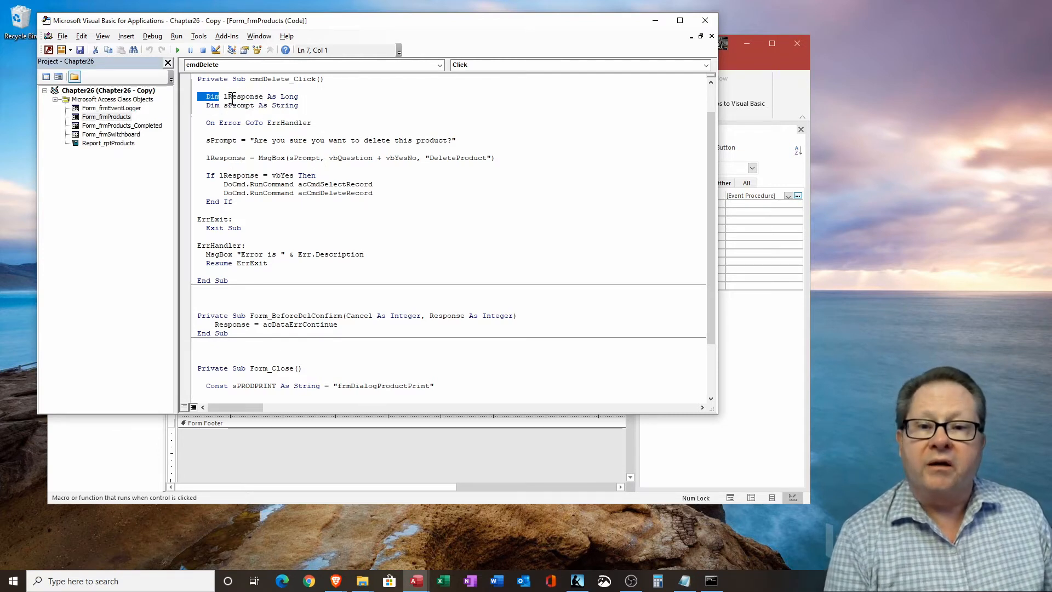
double_click(243, 97)
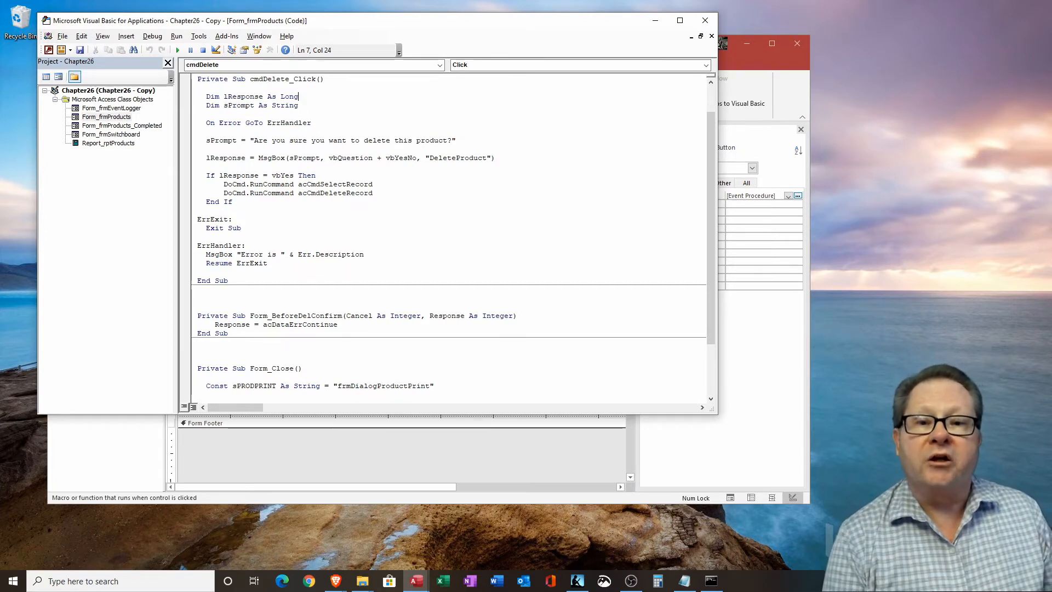
drag(298, 97, 268, 97)
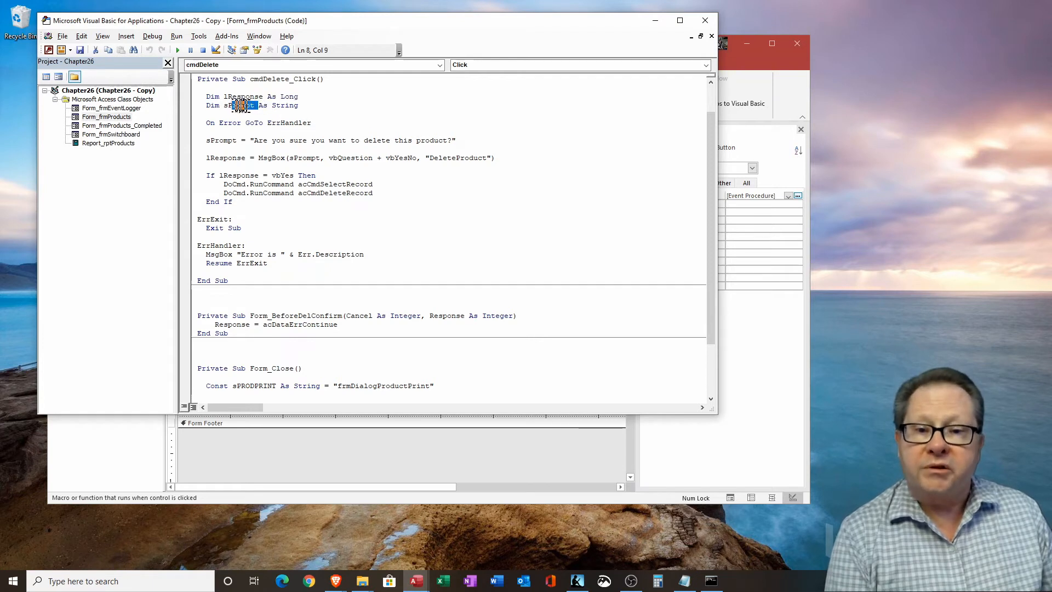
double_click(240, 105)
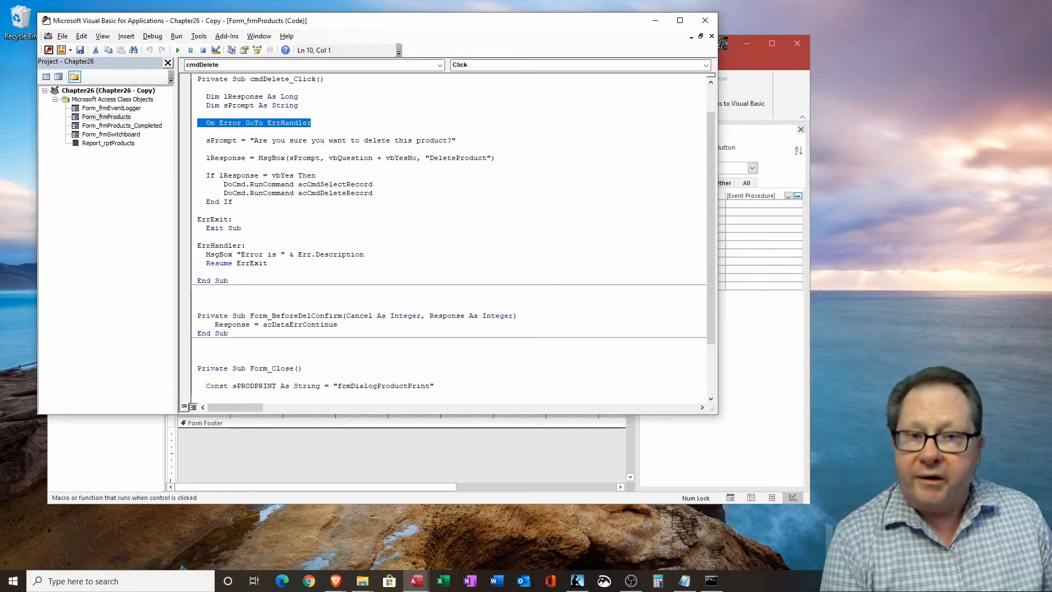
mouse_move(261, 132)
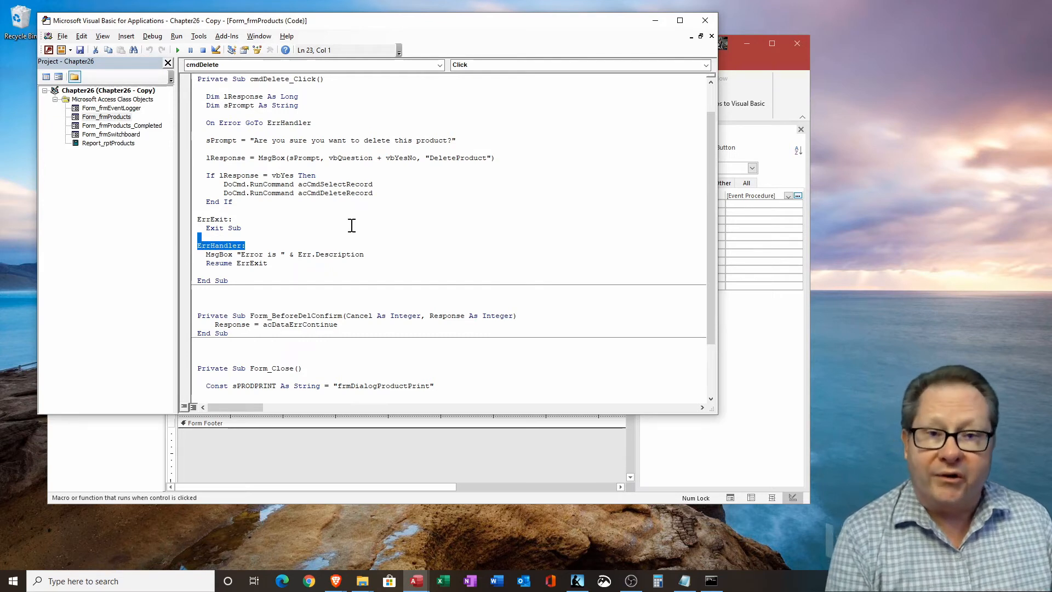
mouse_move(265, 274)
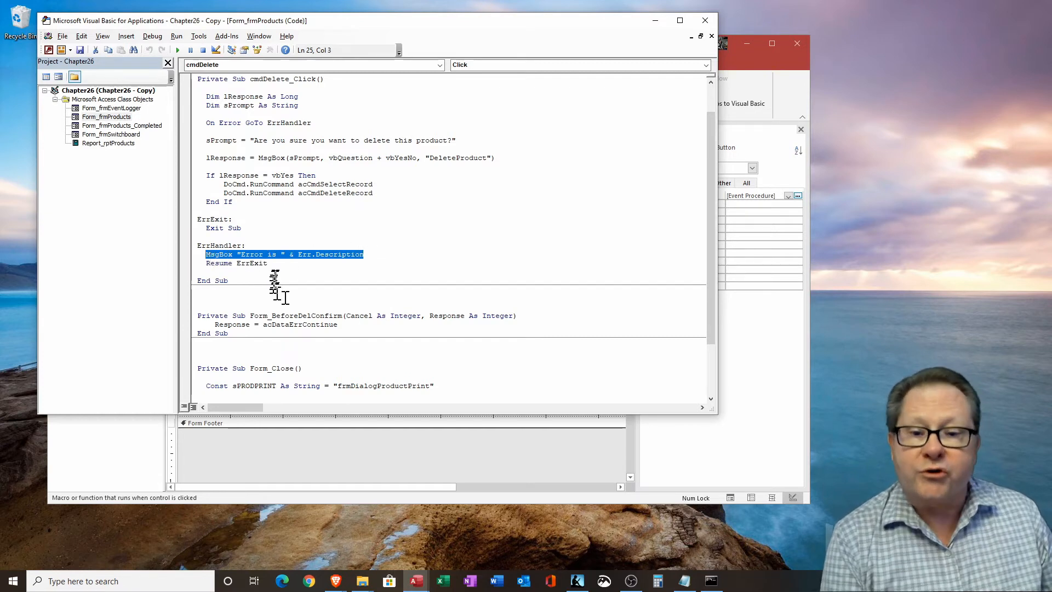
click(235, 262)
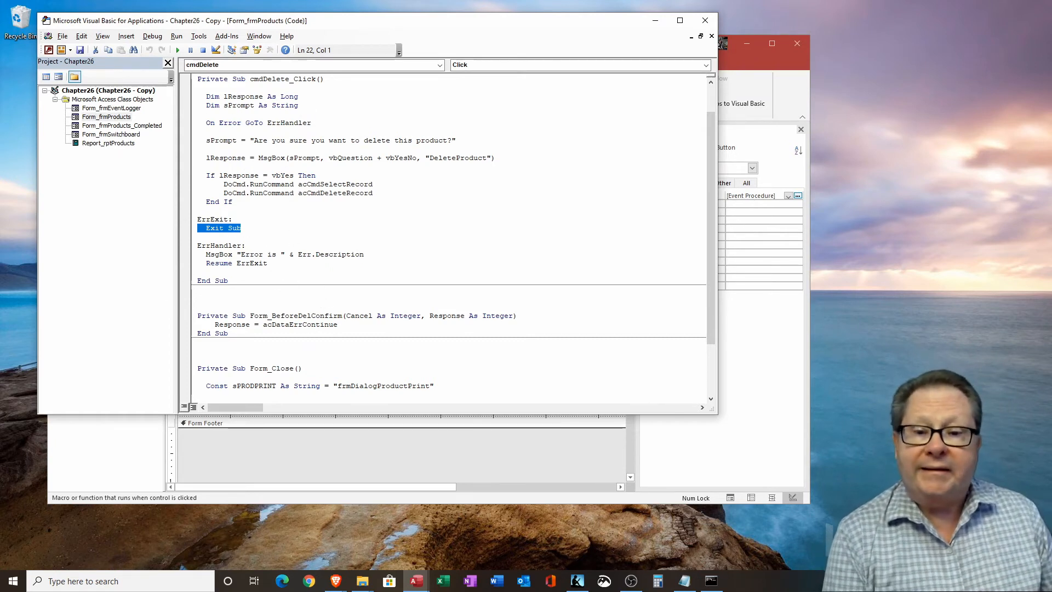
mouse_move(240, 288)
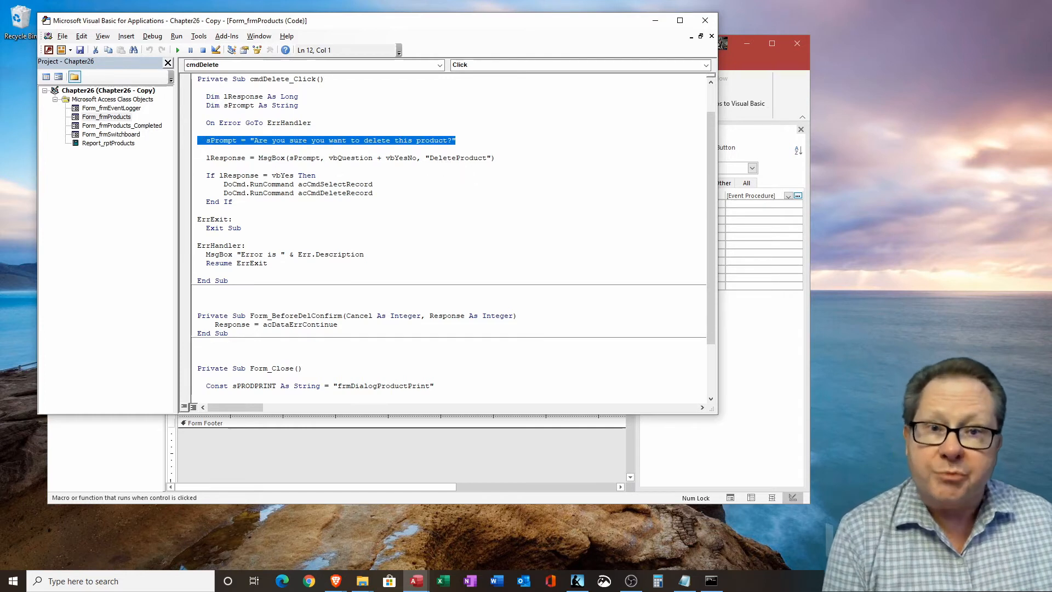
mouse_move(484, 230)
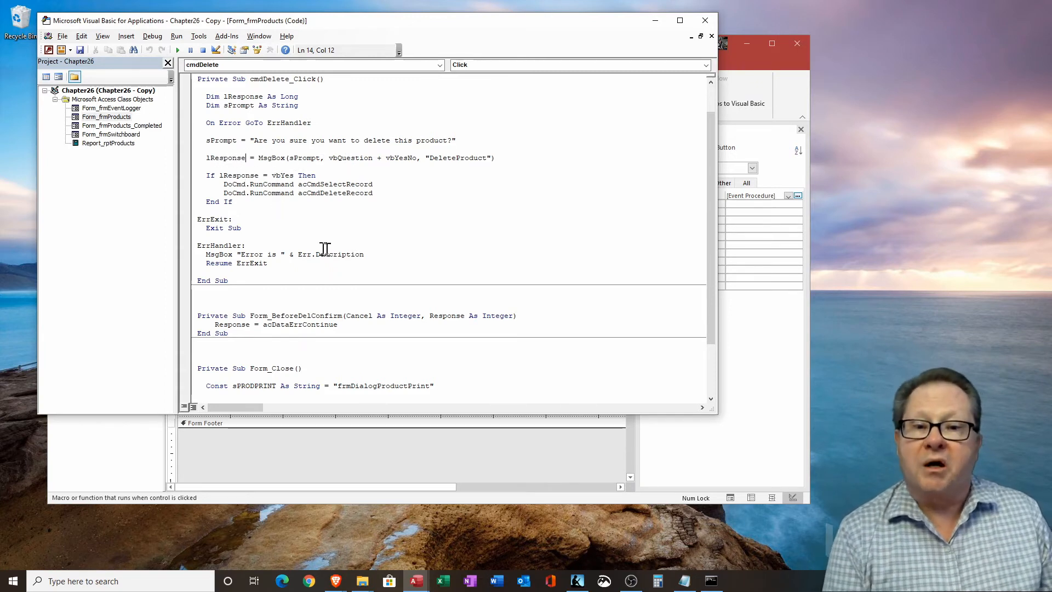
double_click(307, 158)
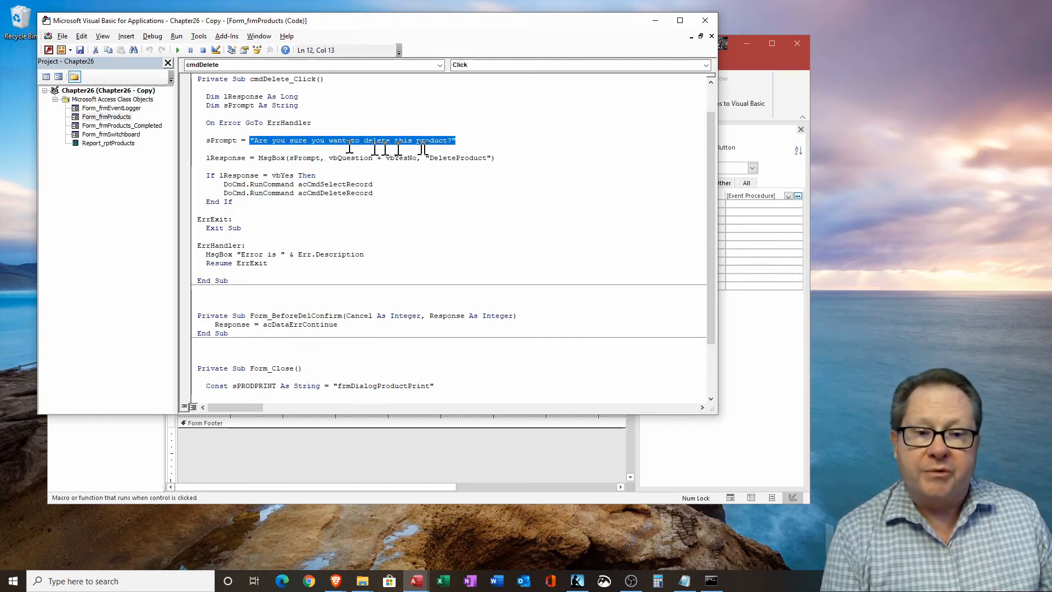
click(328, 158)
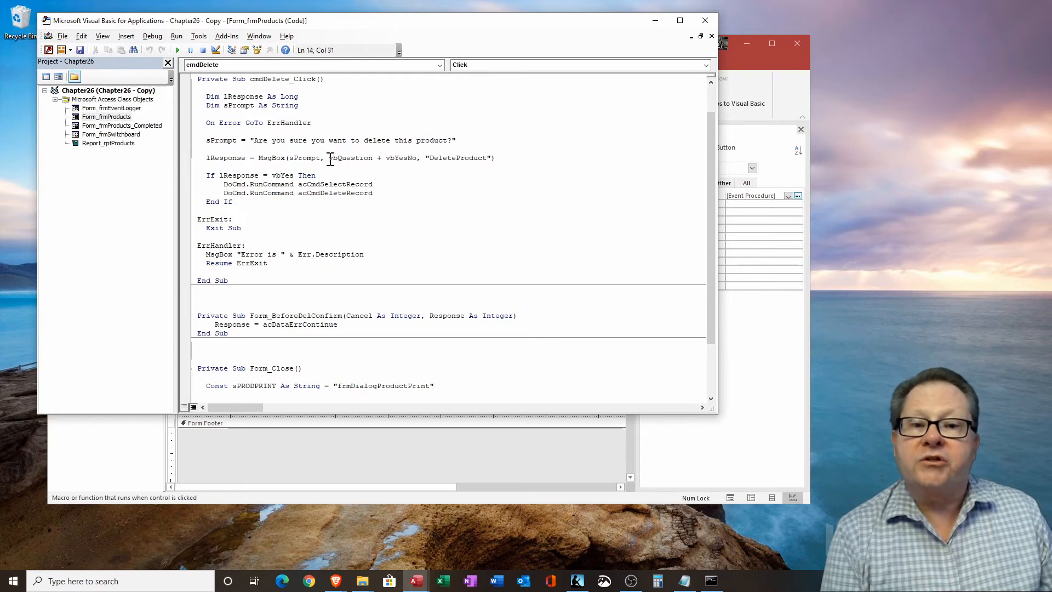
double_click(350, 158)
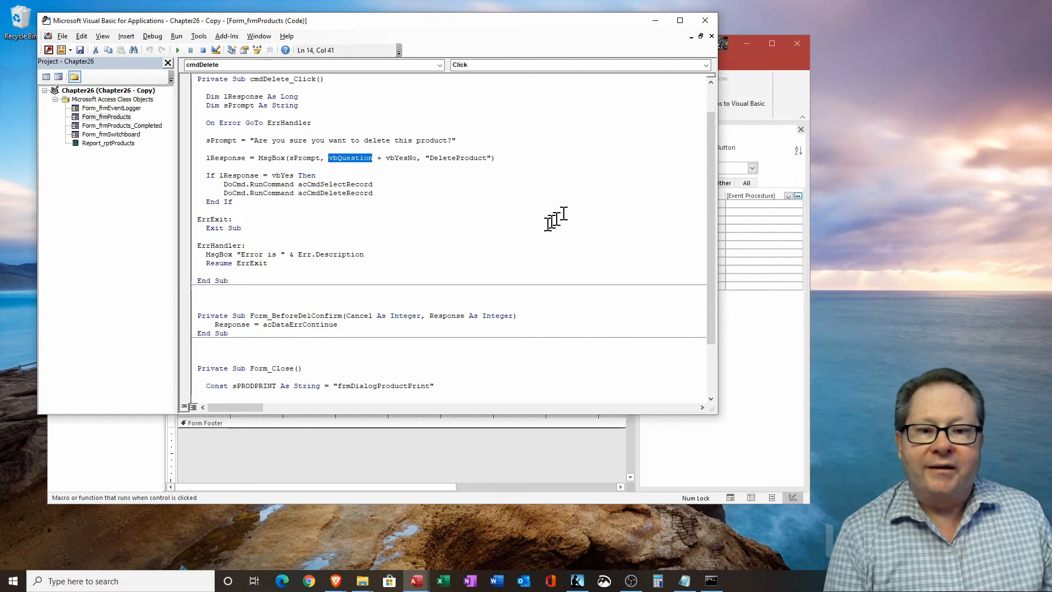
mouse_move(447, 230)
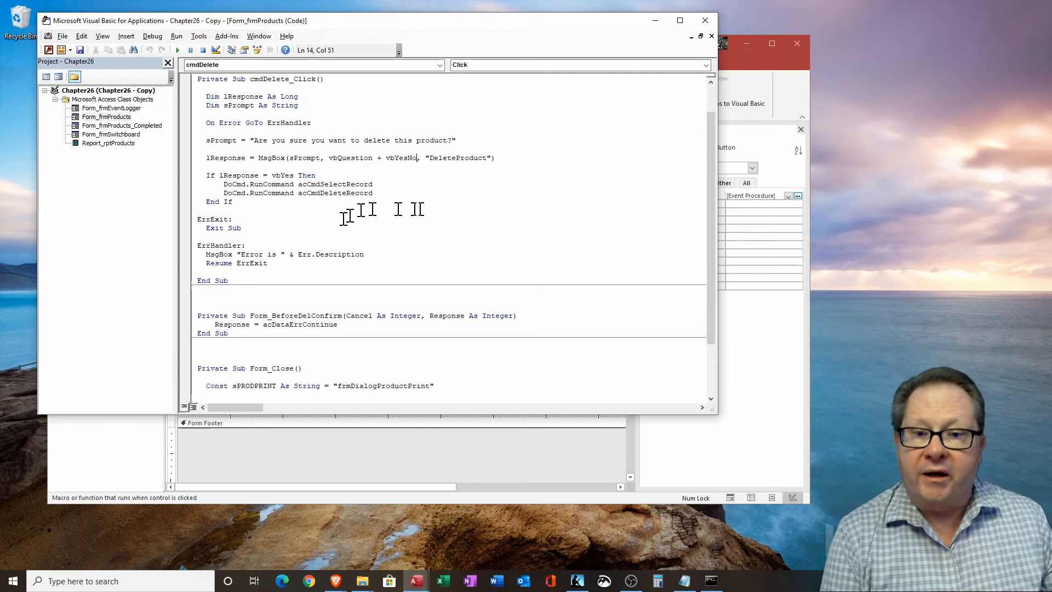
double_click(289, 97)
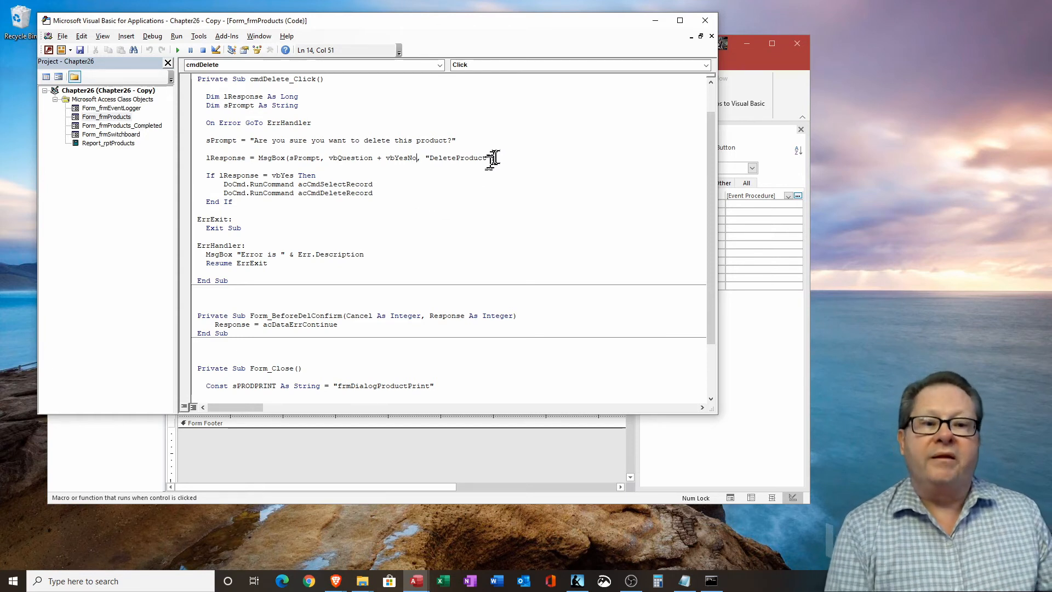
double_click(471, 157)
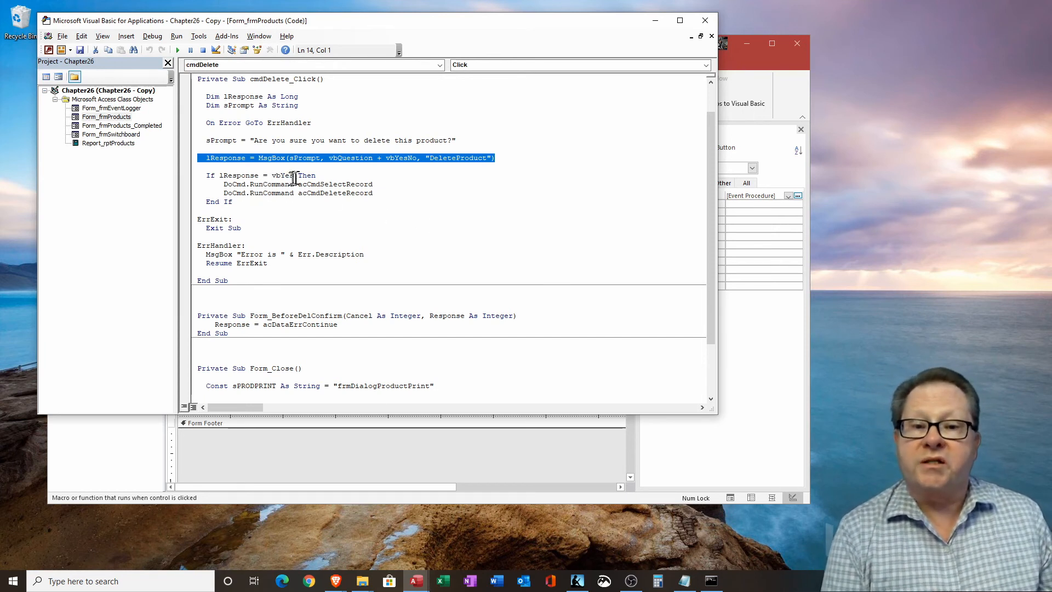
double_click(282, 176)
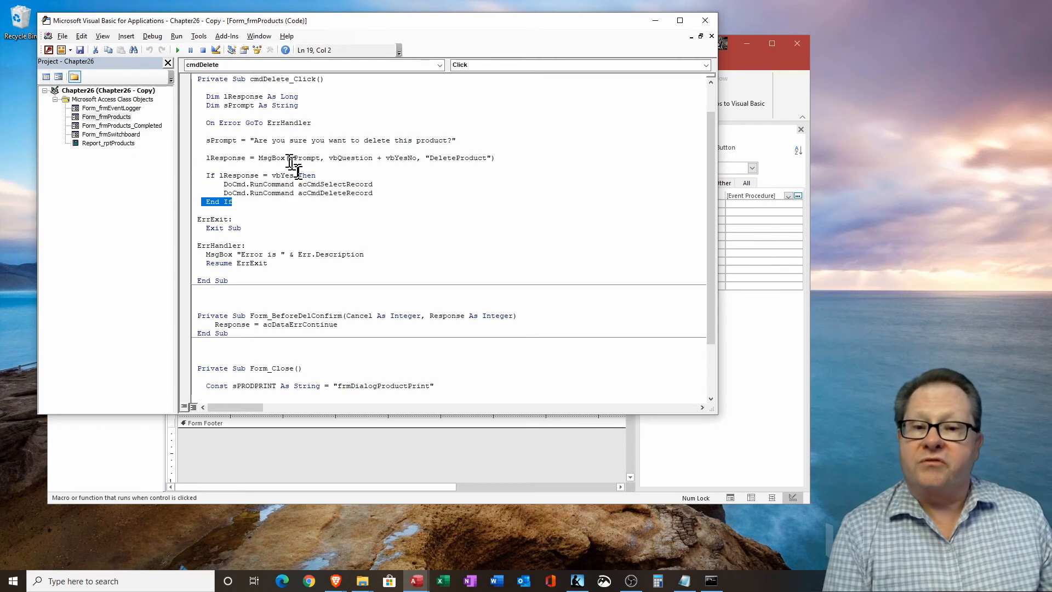
double_click(282, 175)
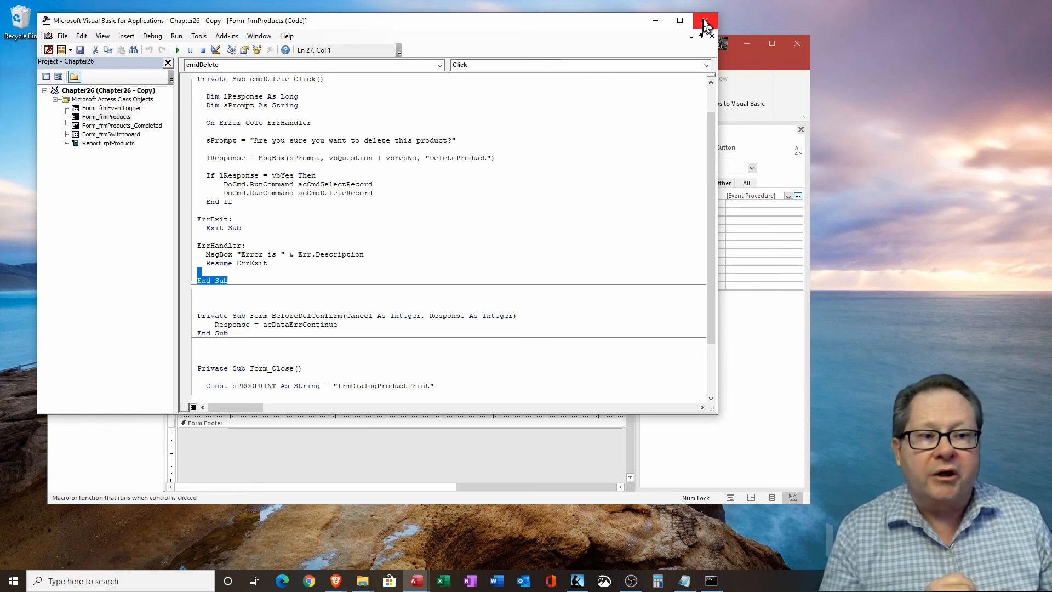
Return to Form View and delete the Buick Skylark with Yes, leaving the Cord 810 of 118 records.
click(704, 21)
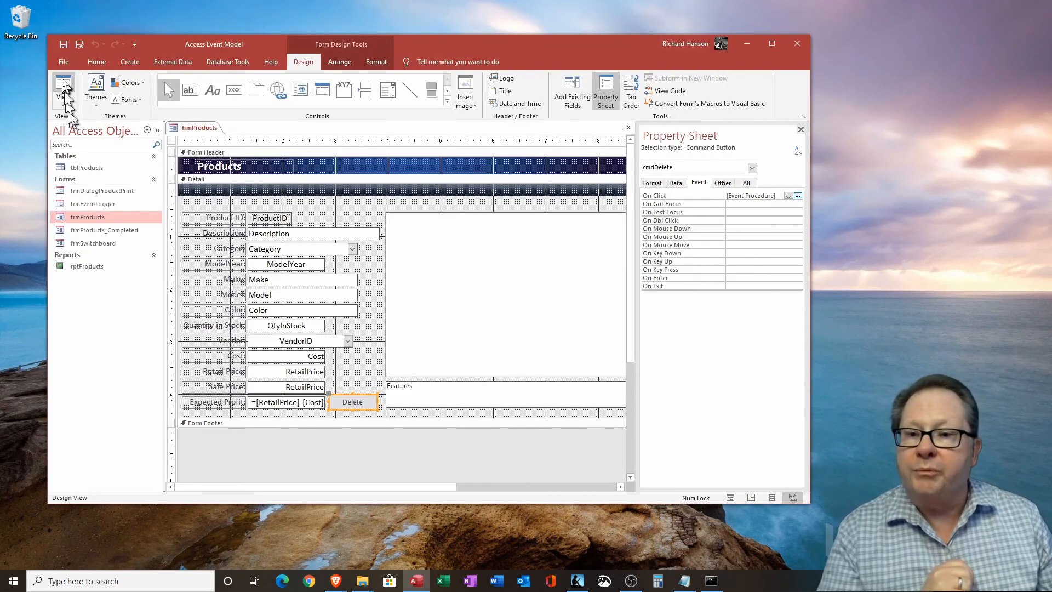
click(63, 87)
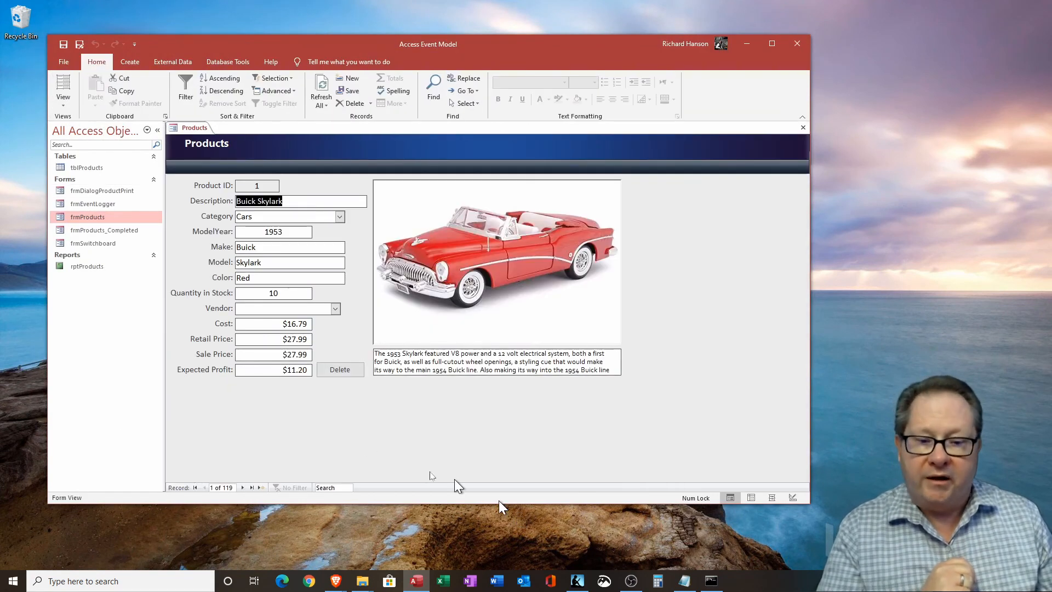
click(340, 370)
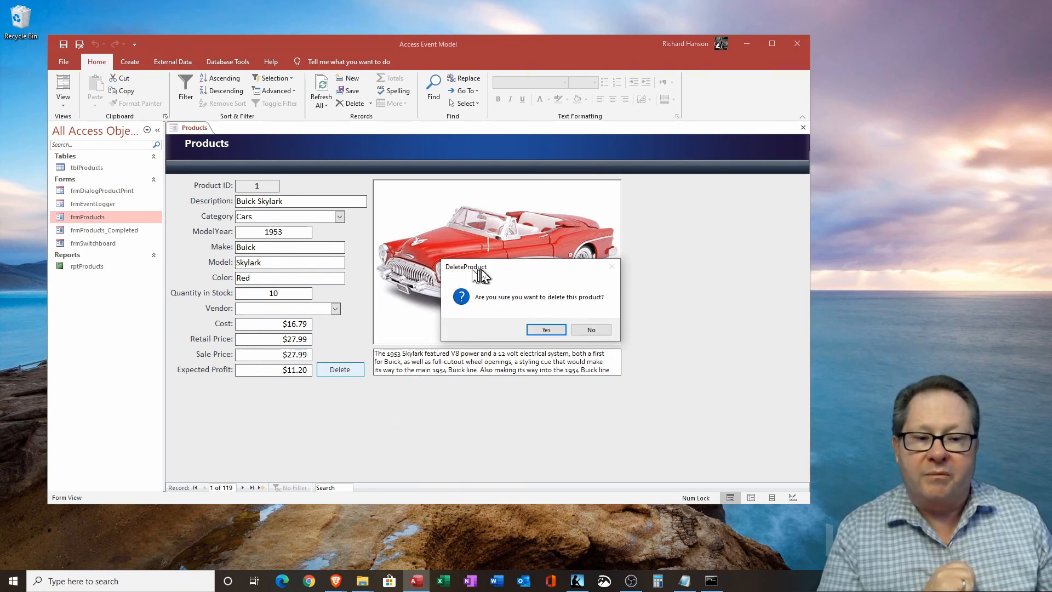
mouse_move(546, 315)
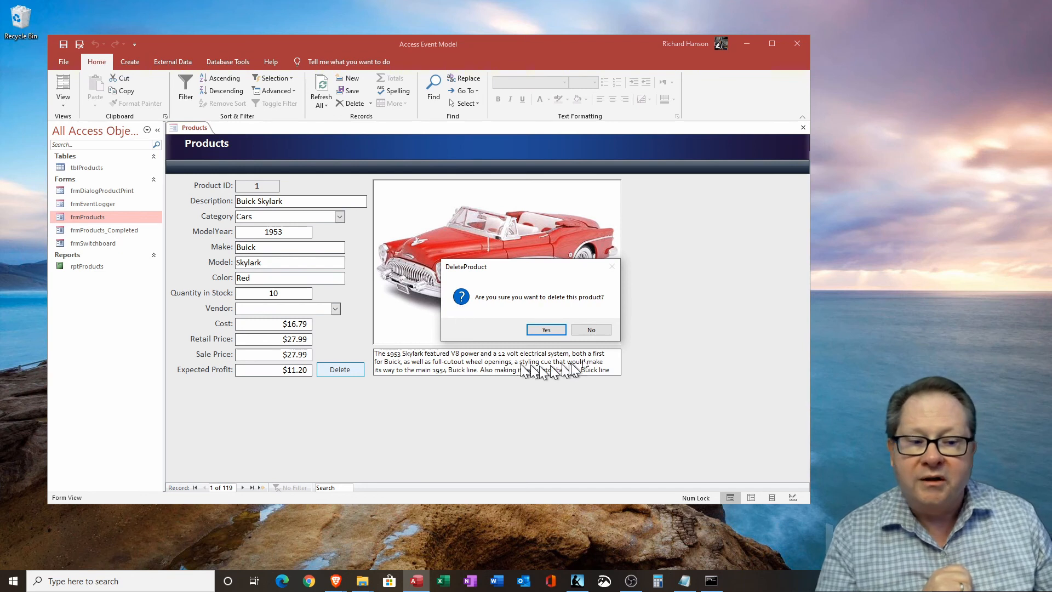
mouse_move(567, 351)
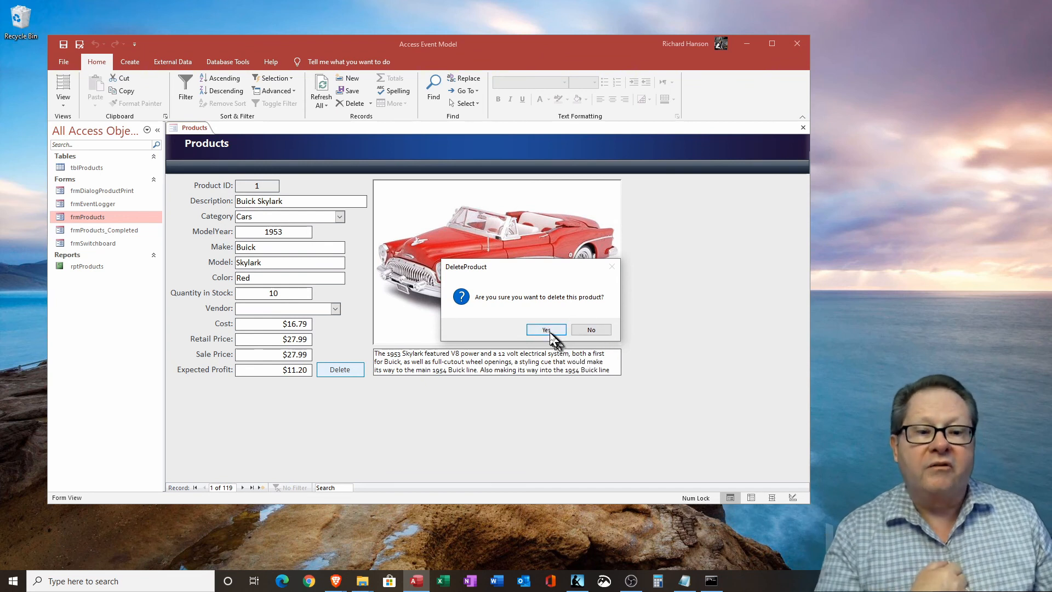
click(545, 330)
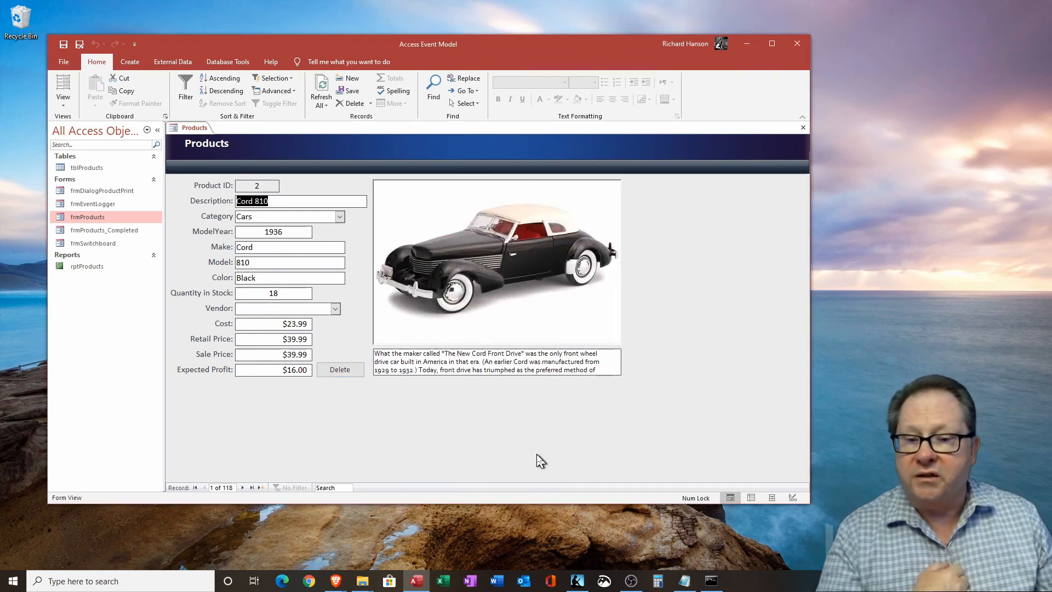
mouse_move(349, 426)
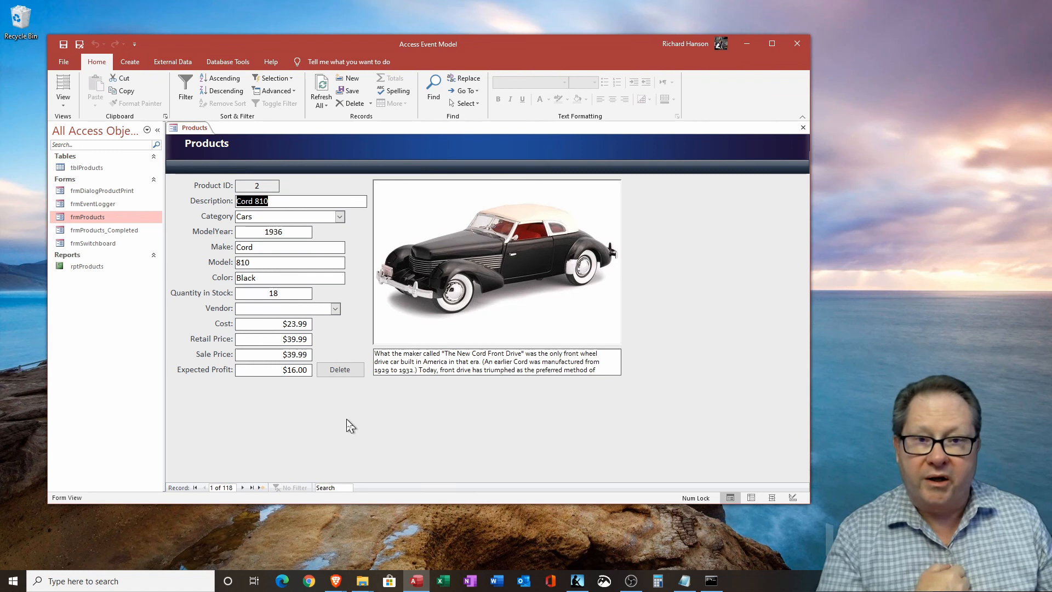